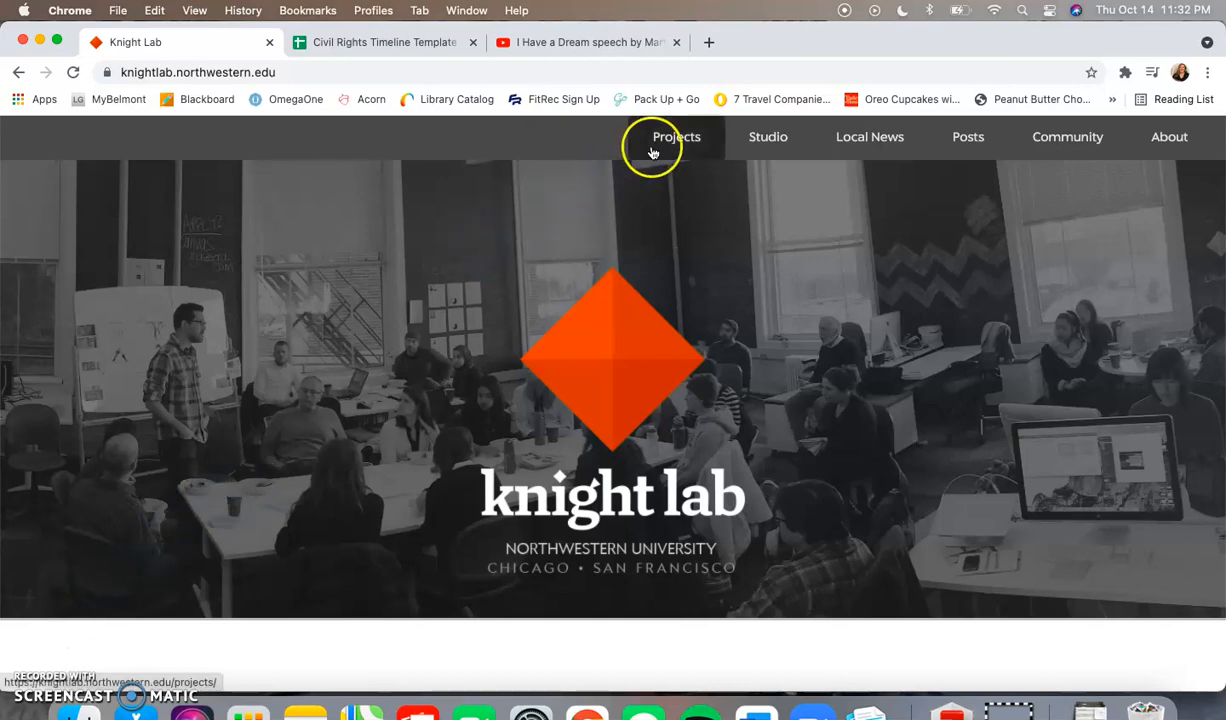
Go to Knight Lab's Projects page and choose the Timeline card to reach the TimelineJS homepage
click(676, 136)
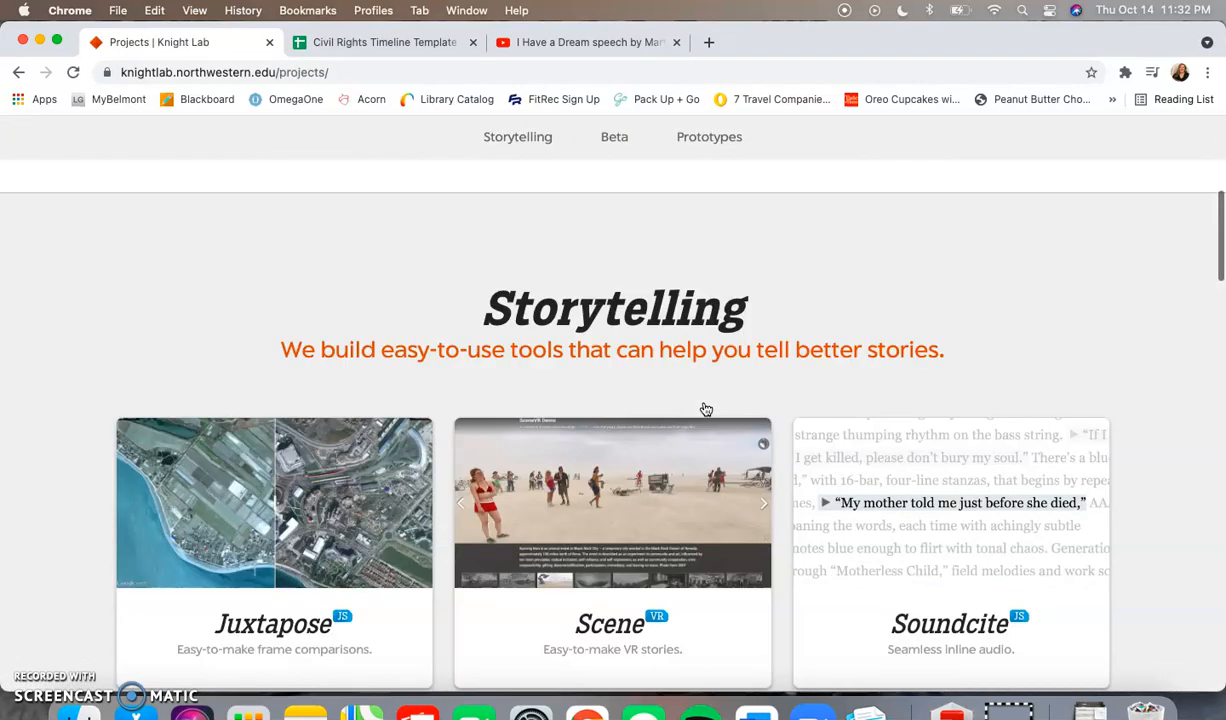
scroll(down, 3)
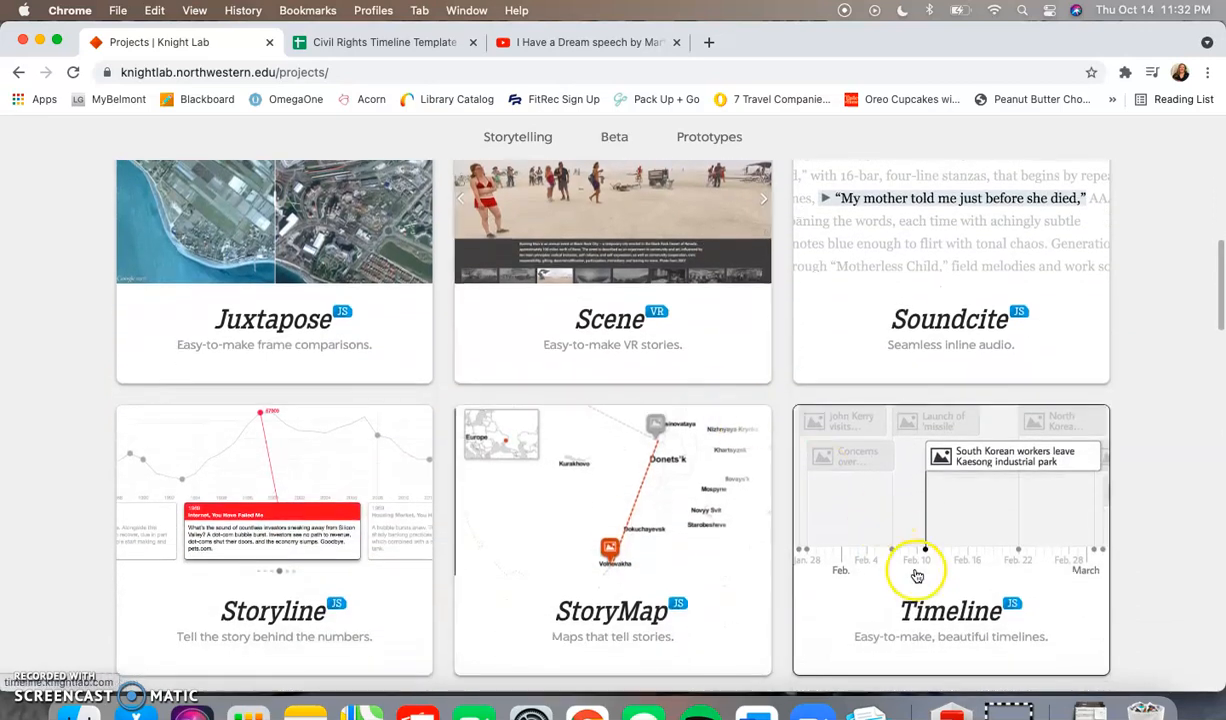
click(916, 576)
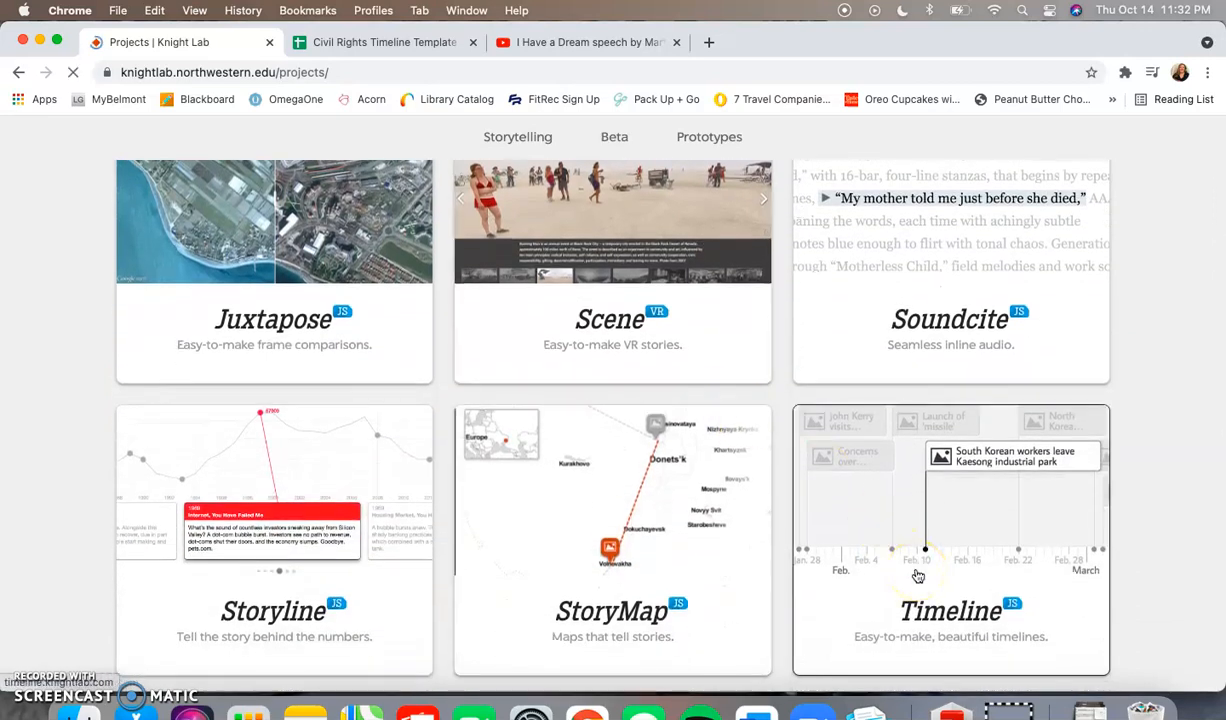
click(948, 612)
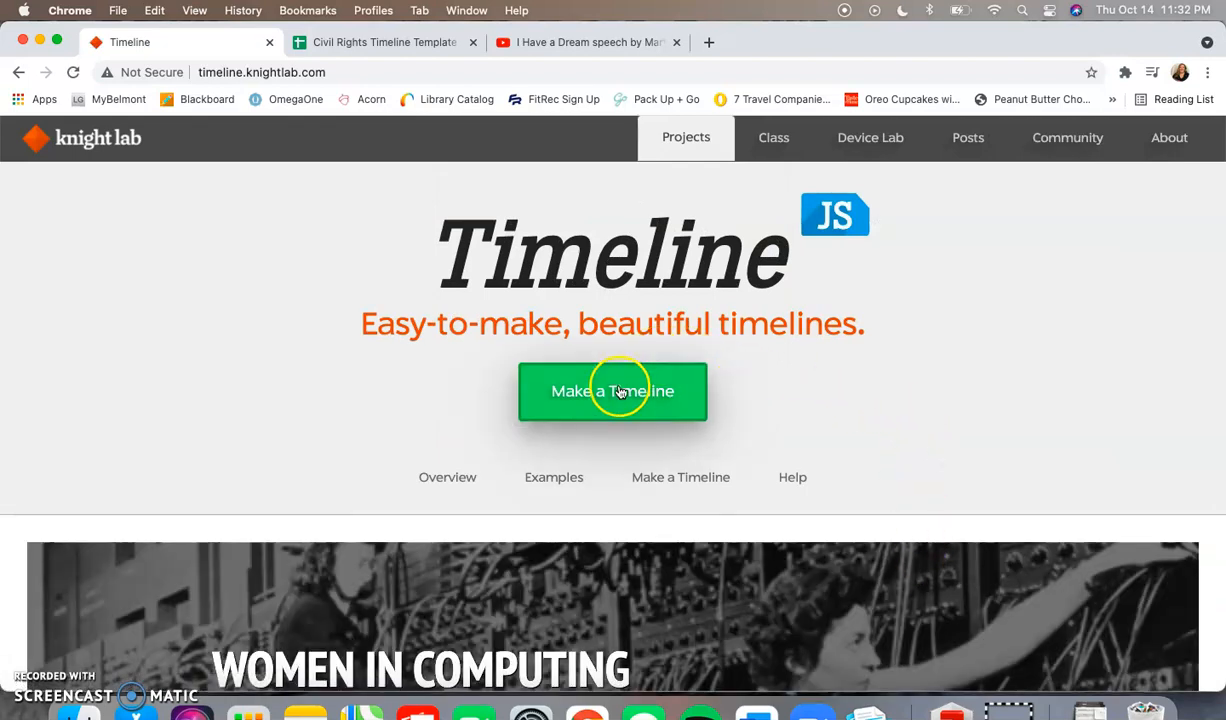
Bring up the Make a Timeline instructions, starting at step 1 on the spreadsheet template
click(612, 390)
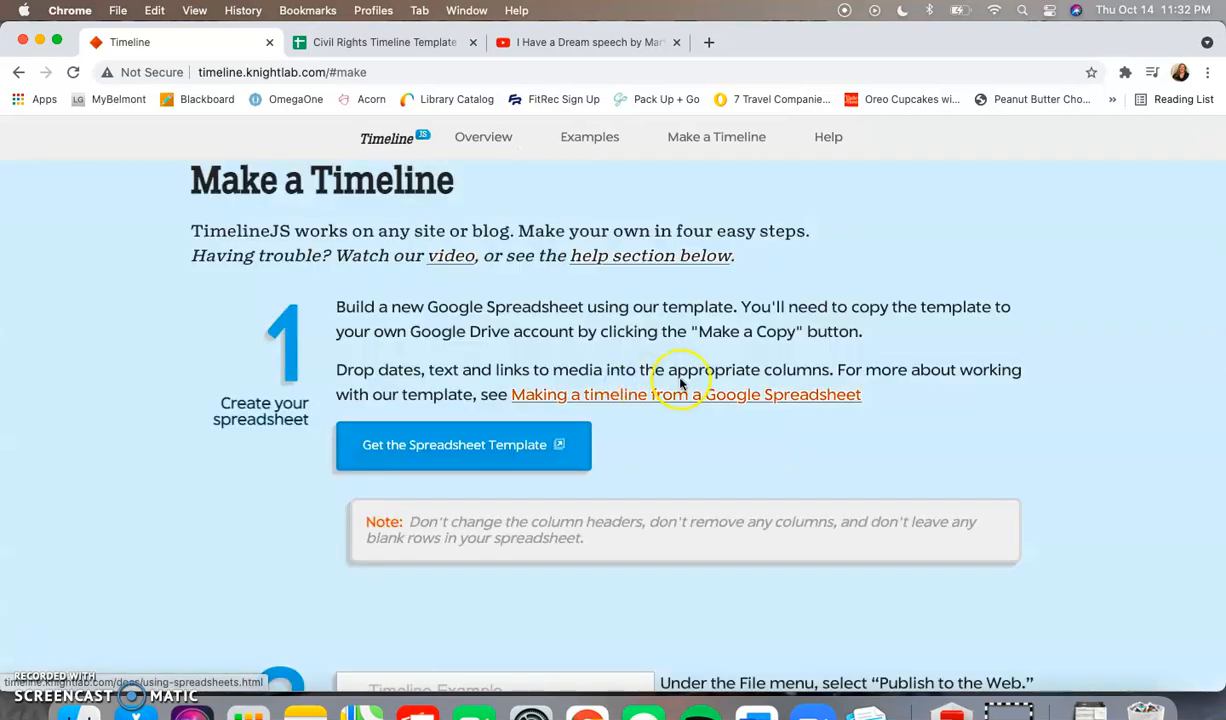
mouse_move(930, 336)
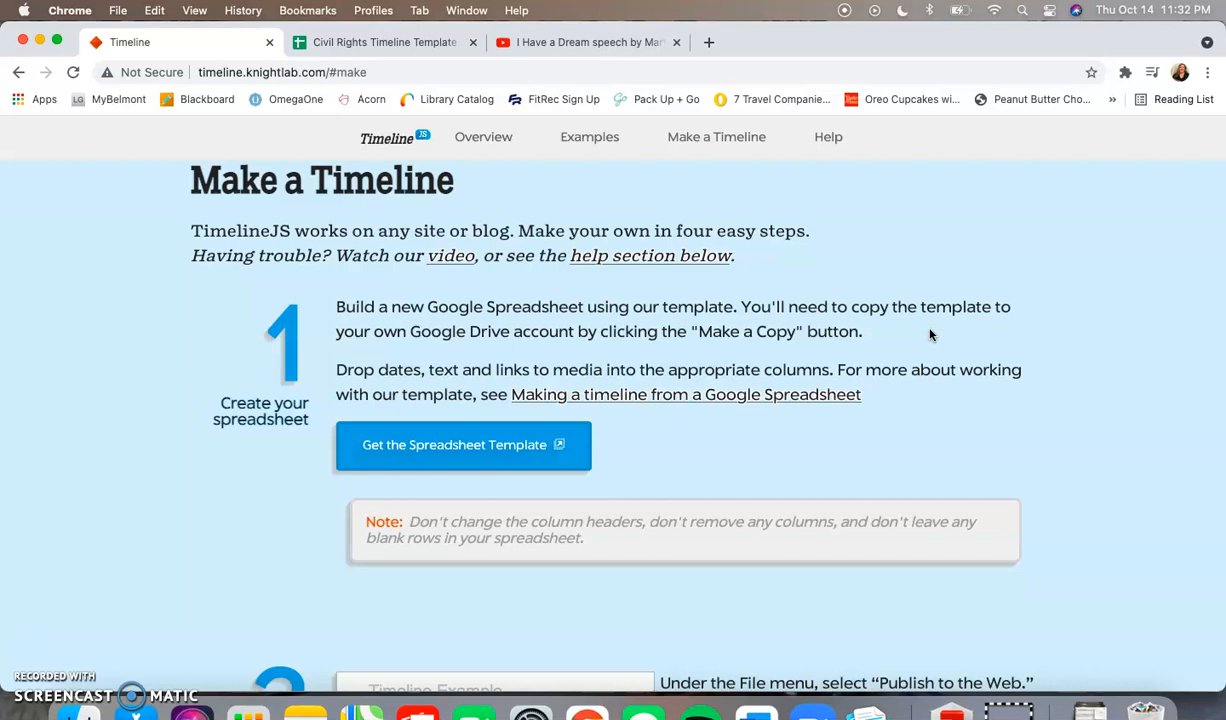
mouse_move(852, 136)
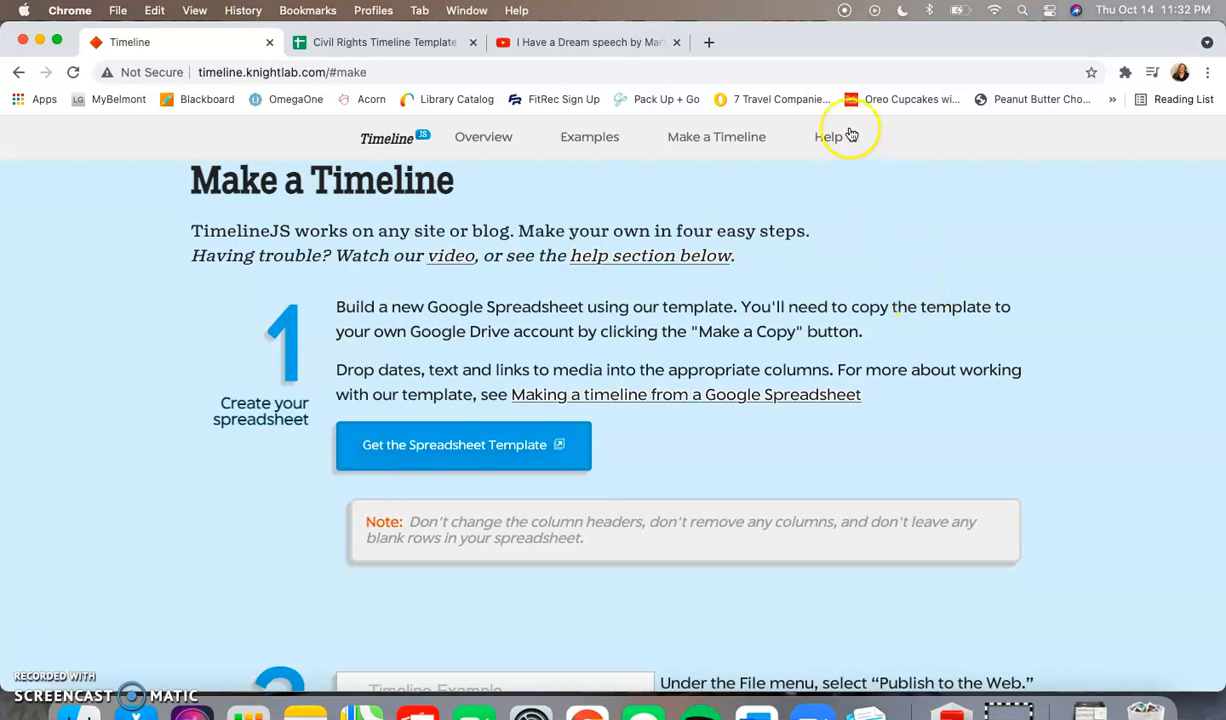
mouse_move(864, 252)
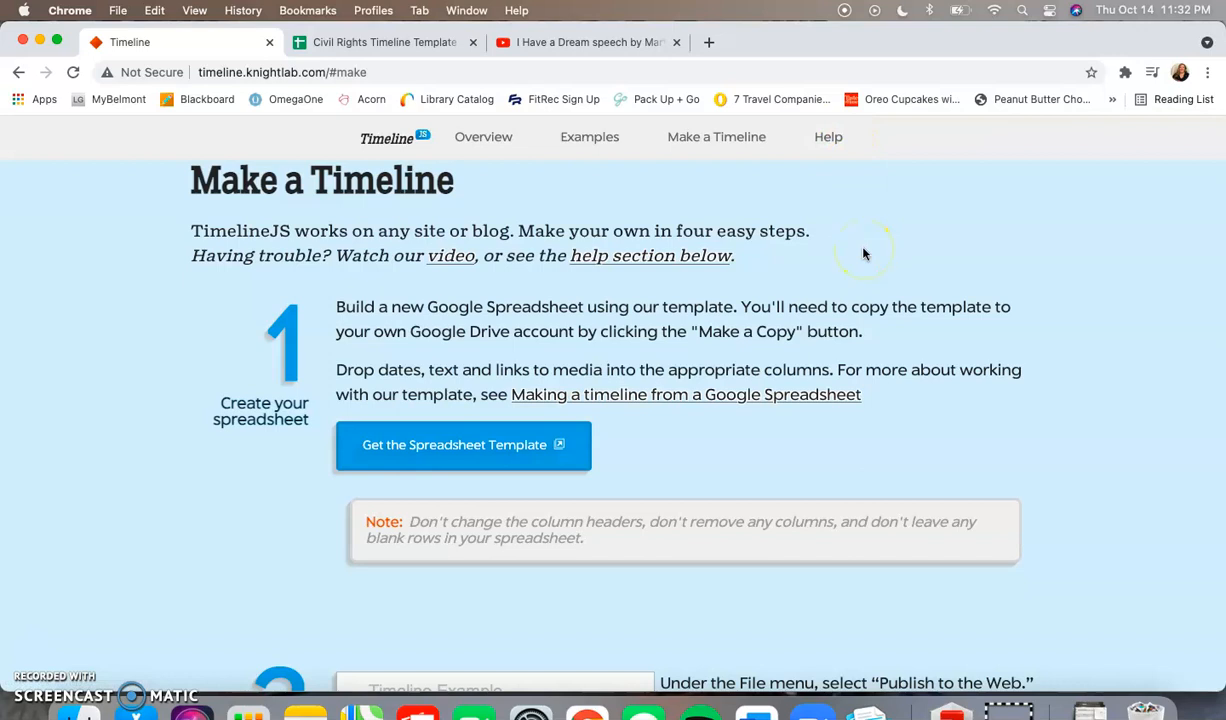
mouse_move(864, 252)
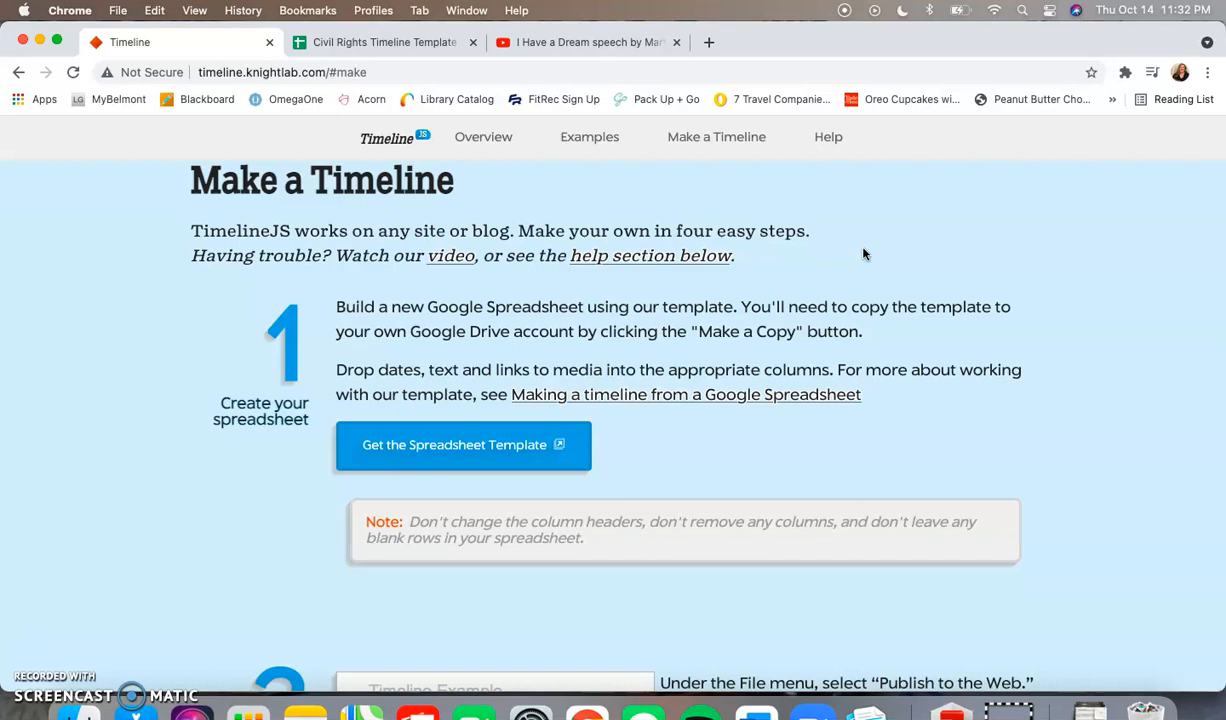
mouse_move(604, 368)
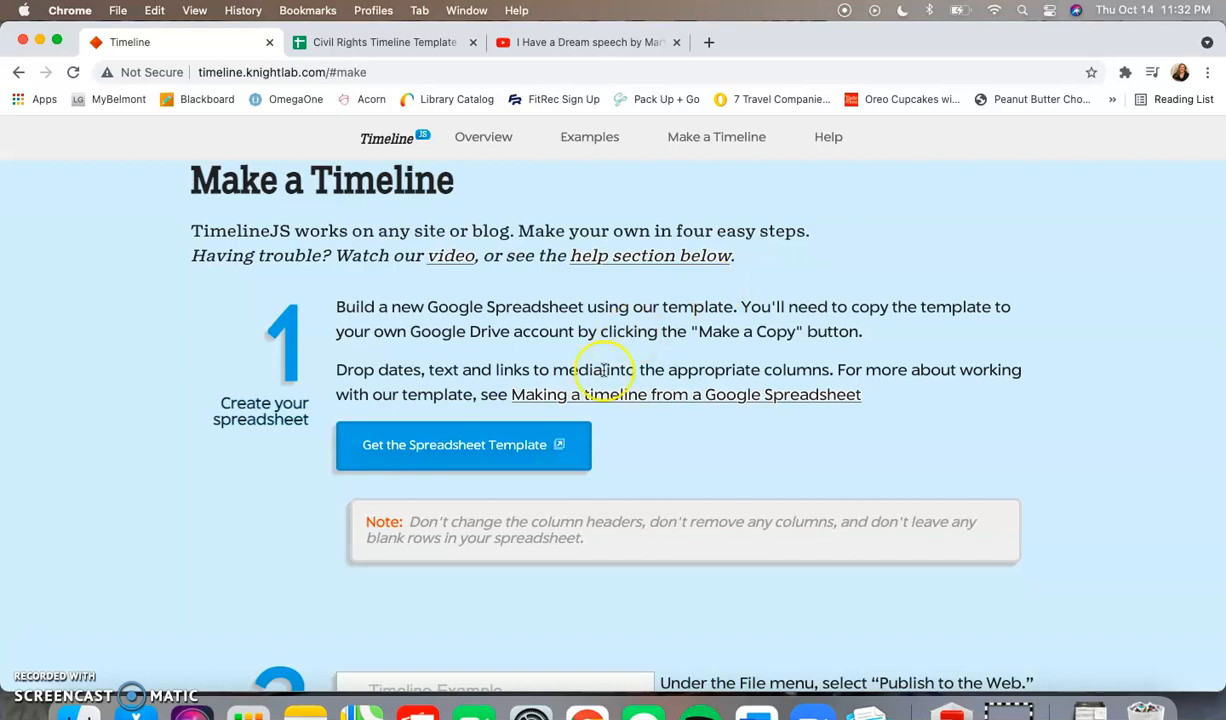
mouse_move(546, 458)
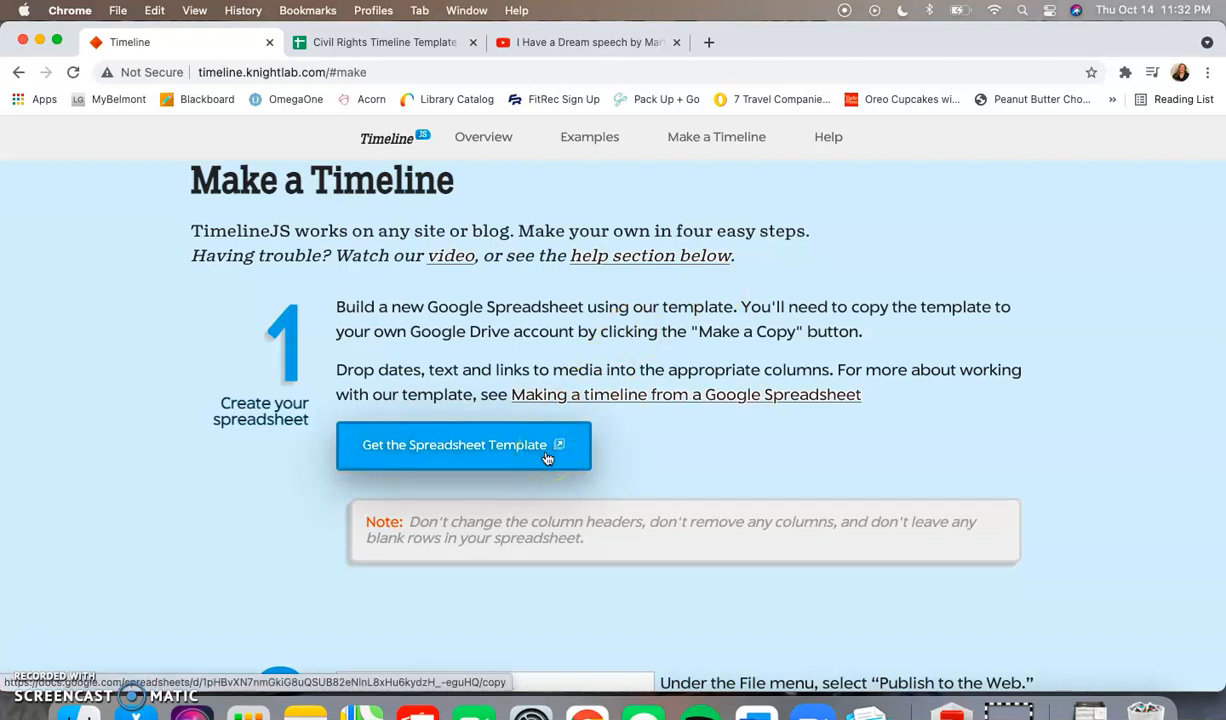
mouse_move(674, 428)
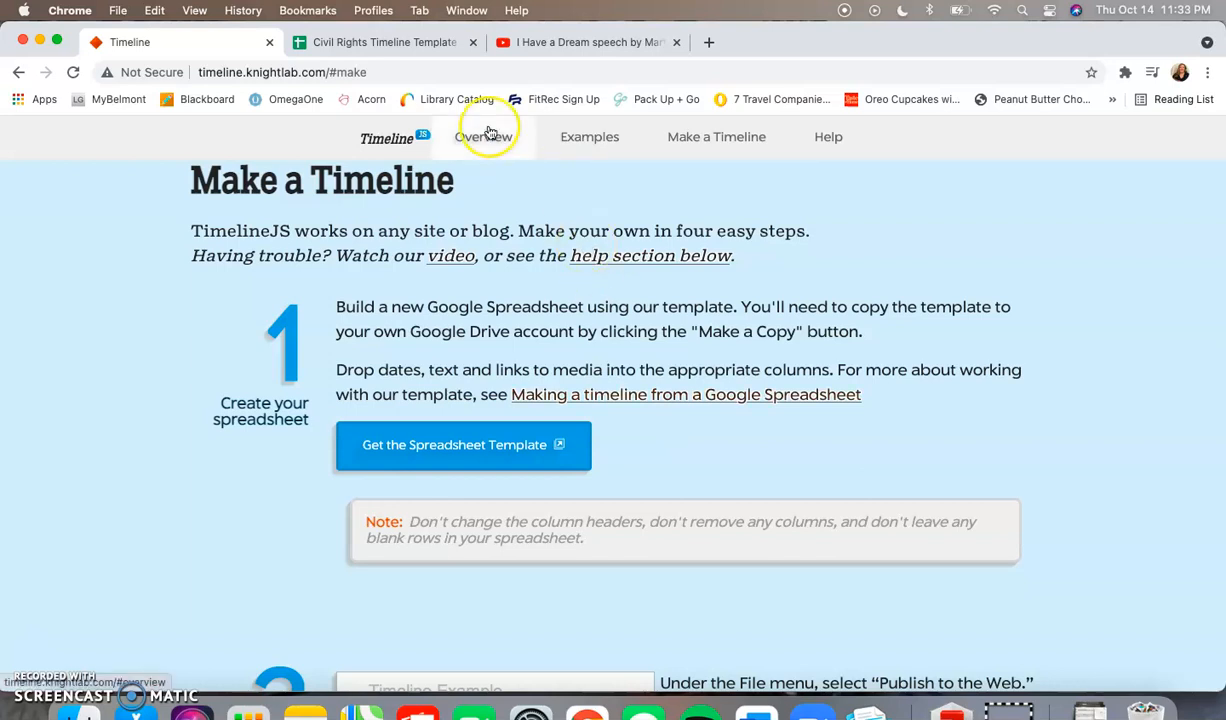
Switch to the Civil Rights Timeline Template spreadsheet and review its rows of dated events
click(384, 42)
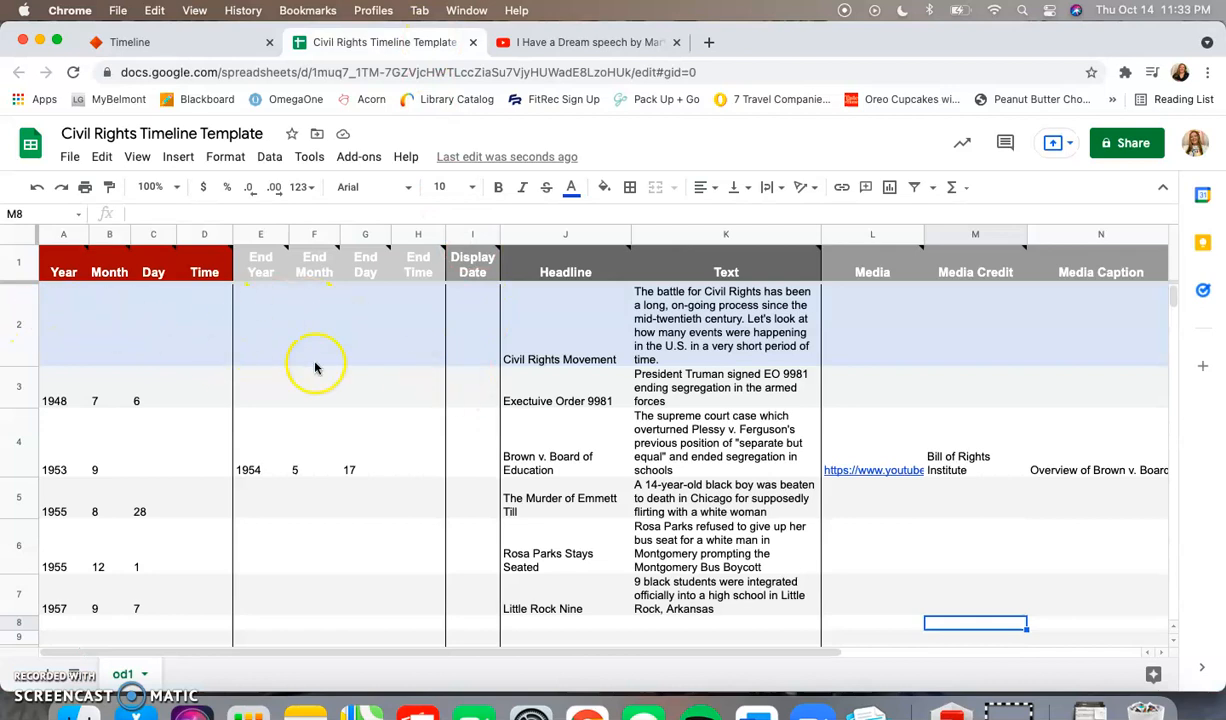
mouse_move(416, 356)
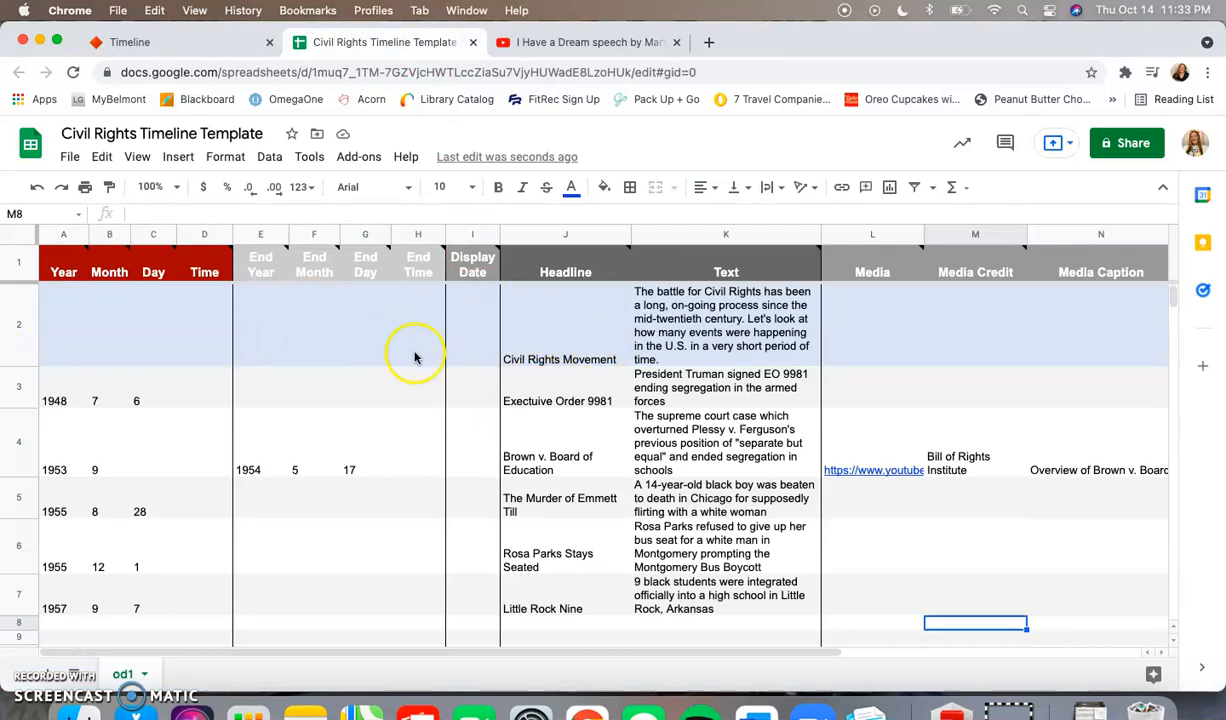
mouse_move(604, 344)
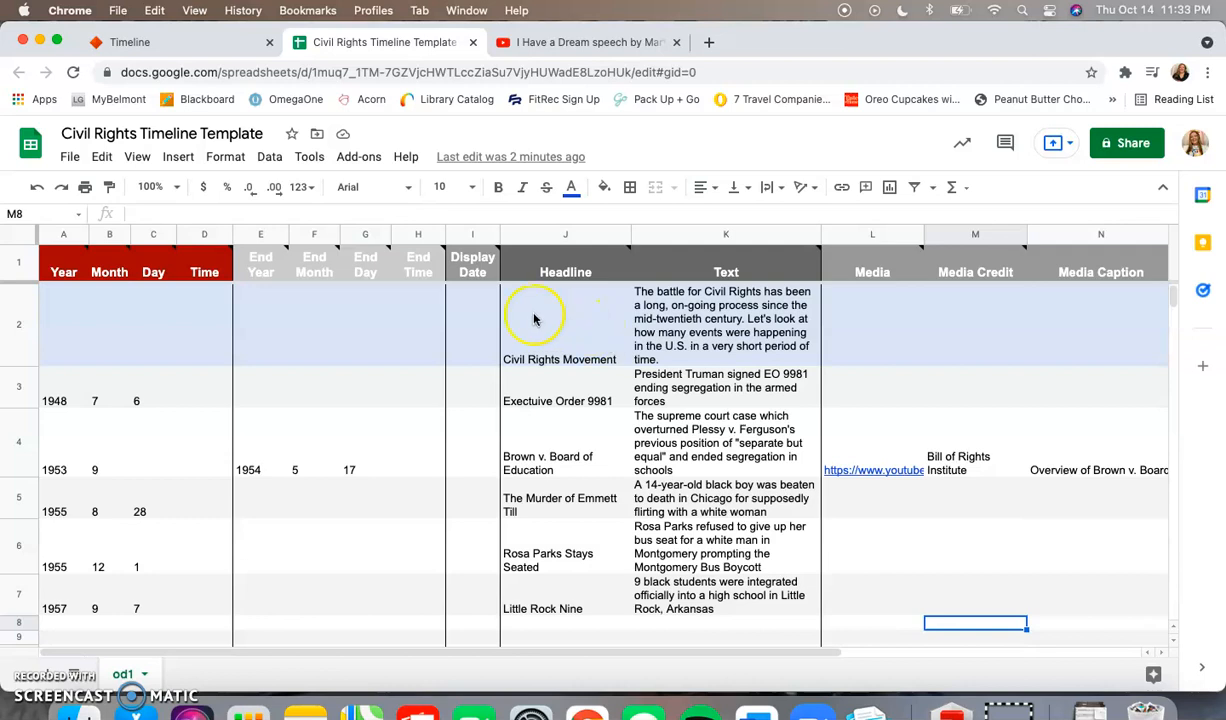
mouse_move(616, 338)
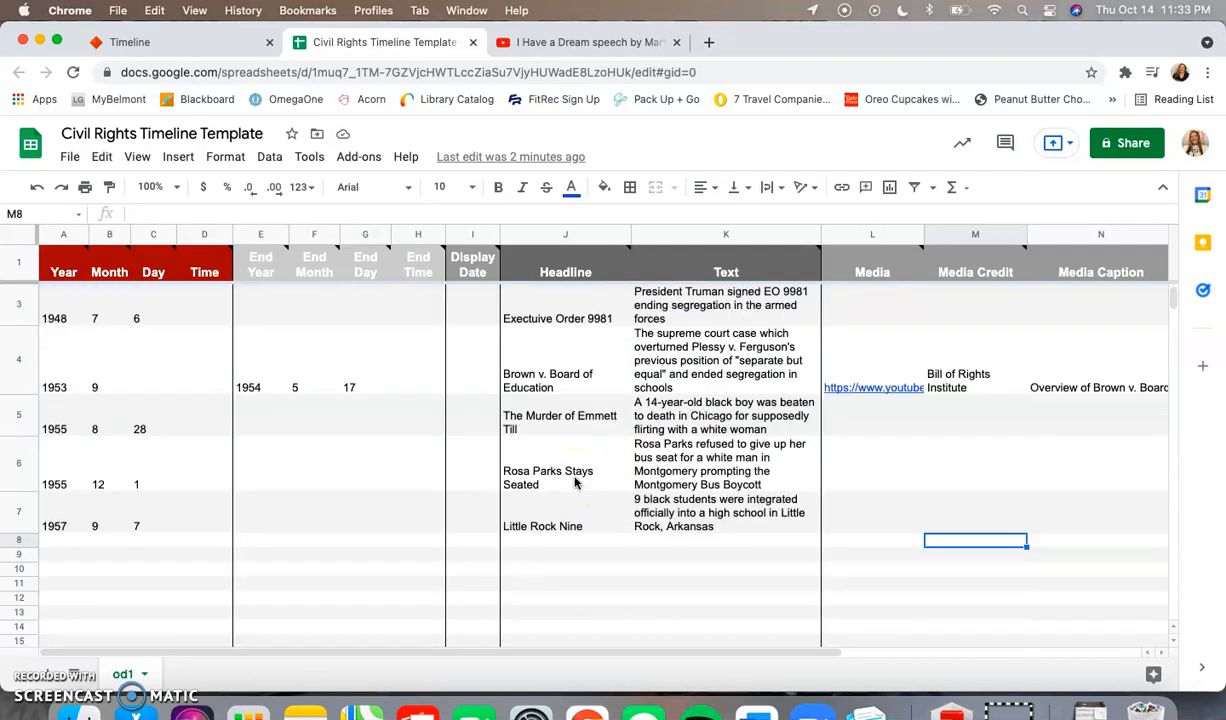
mouse_move(252, 552)
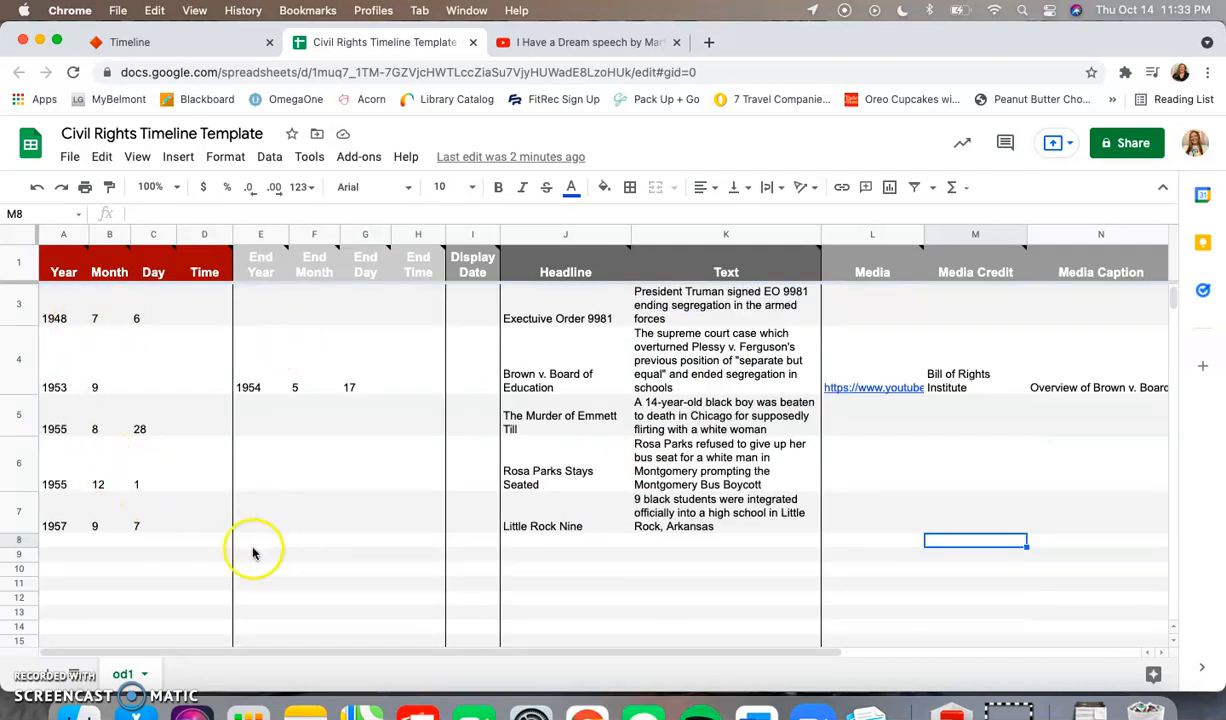
mouse_move(136, 414)
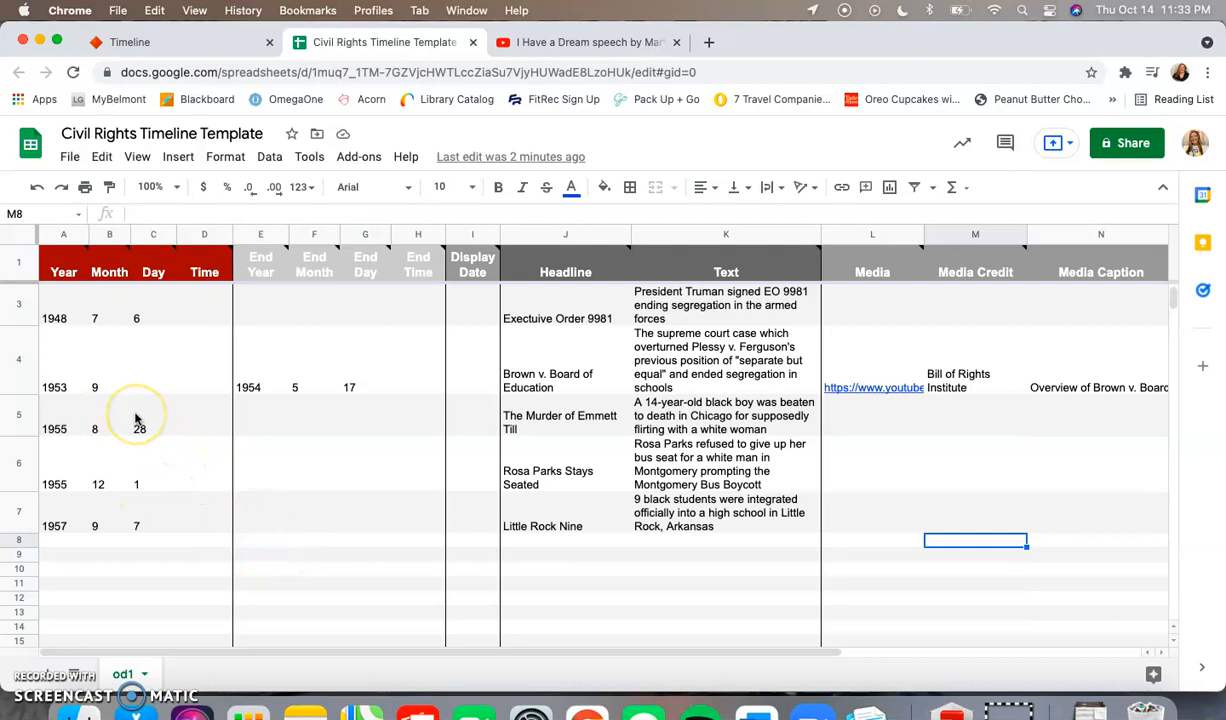
mouse_move(136, 414)
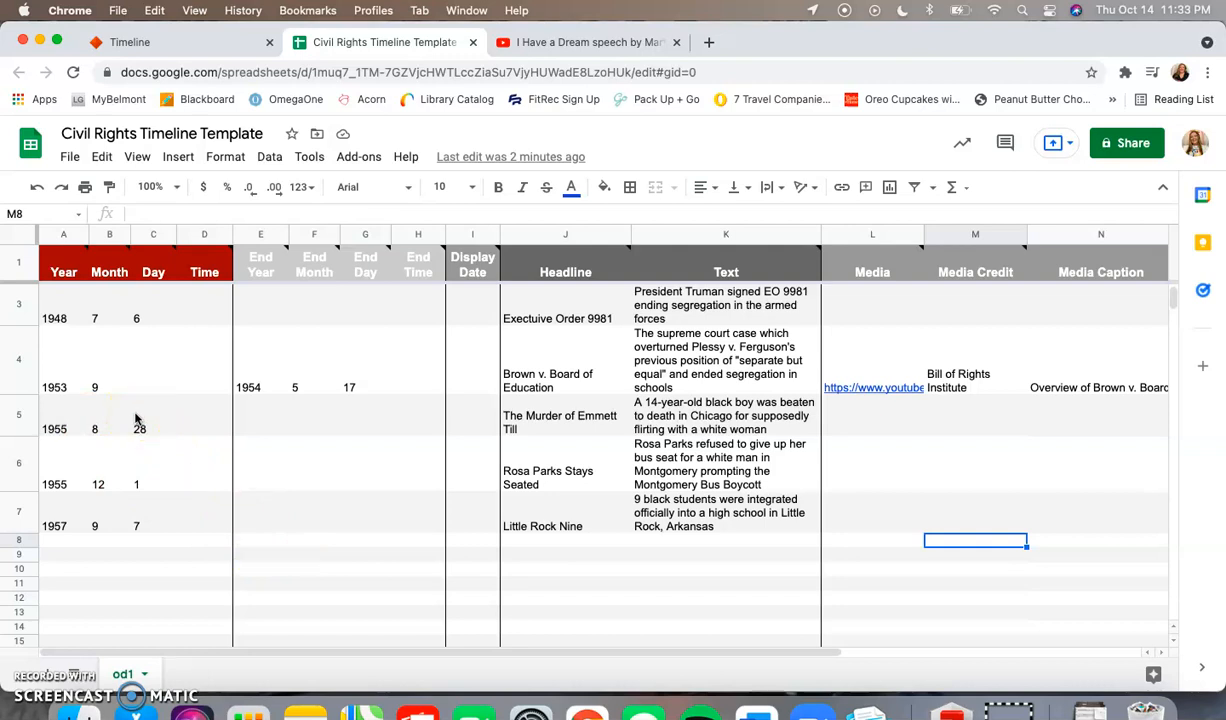
mouse_move(454, 332)
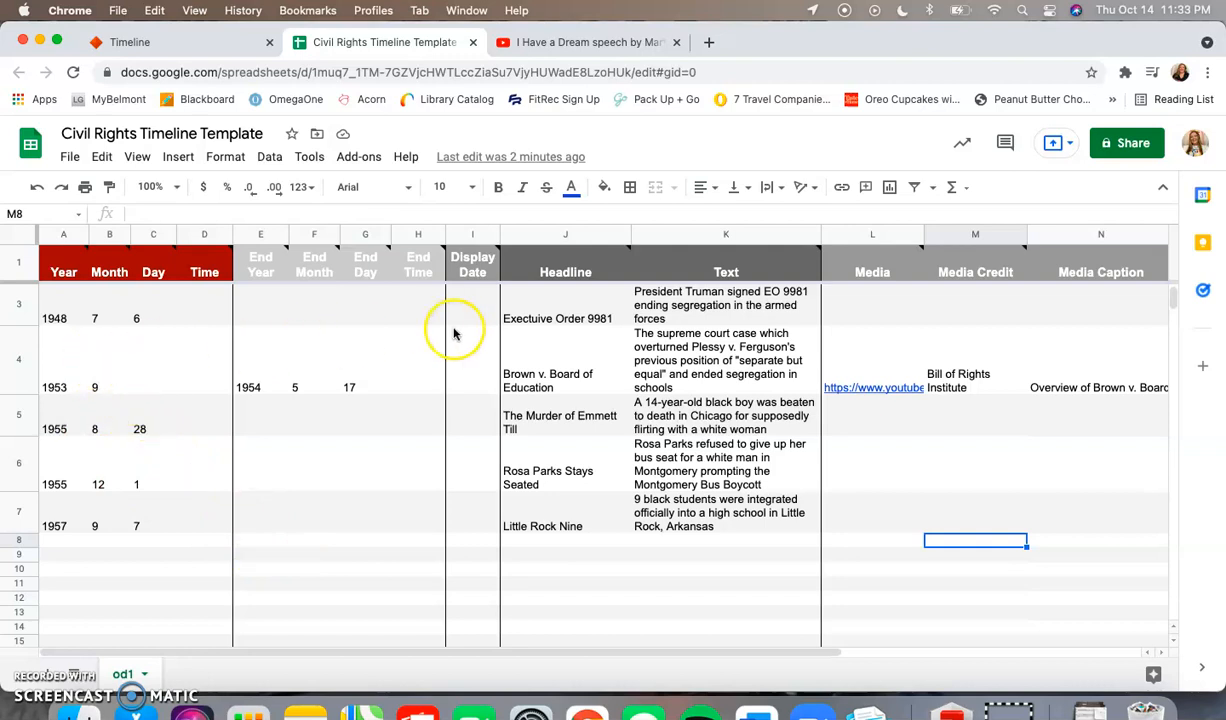
mouse_move(296, 386)
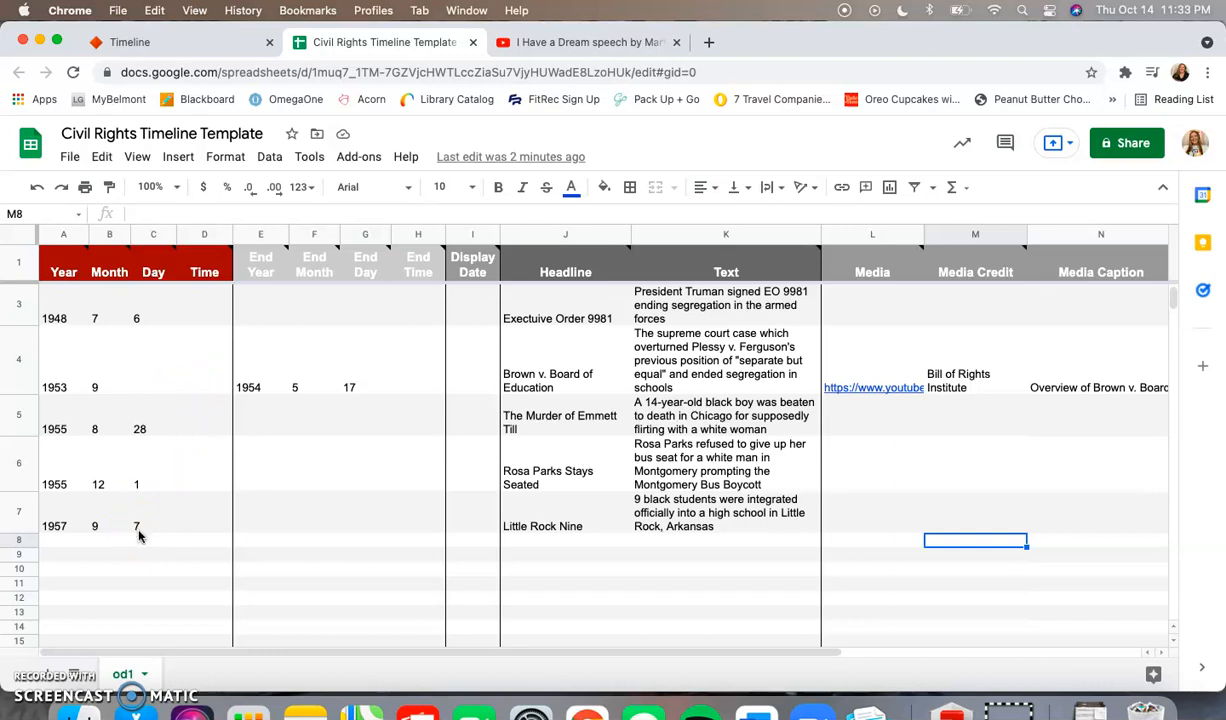
mouse_move(130, 272)
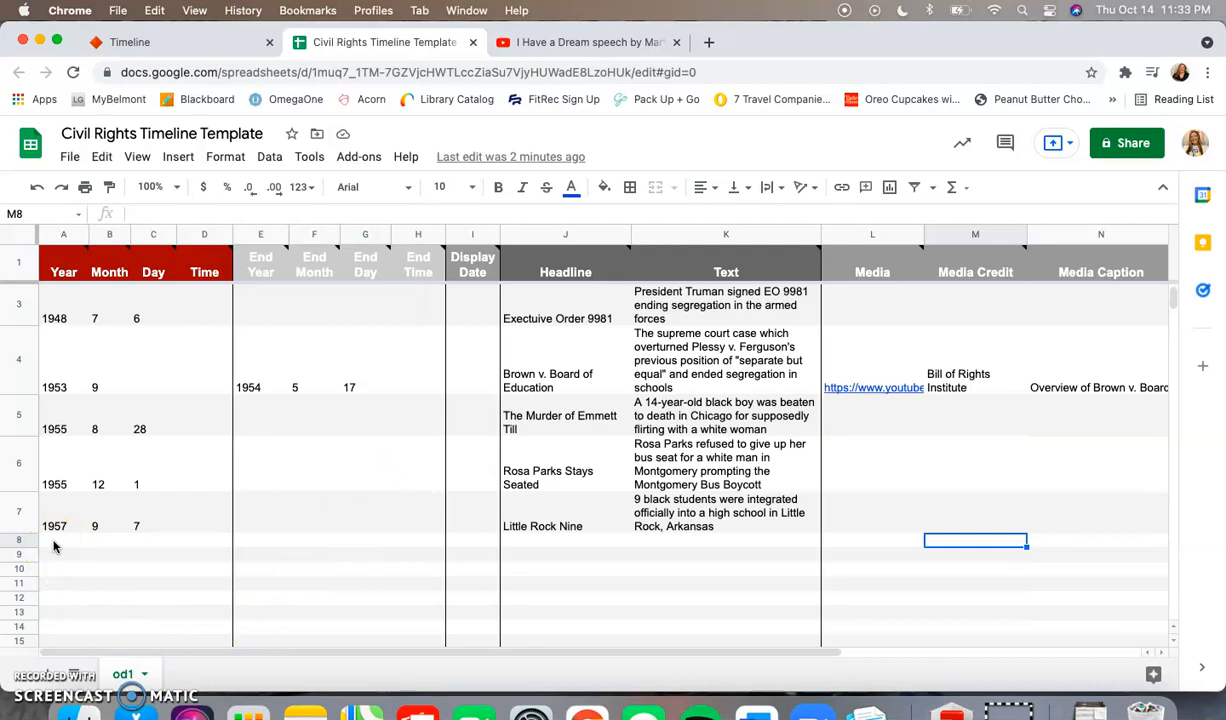
Fill row 8 with headline 'I Have A Dream Speech' and text 'Washington D.C.', then go to the speech video
click(64, 540)
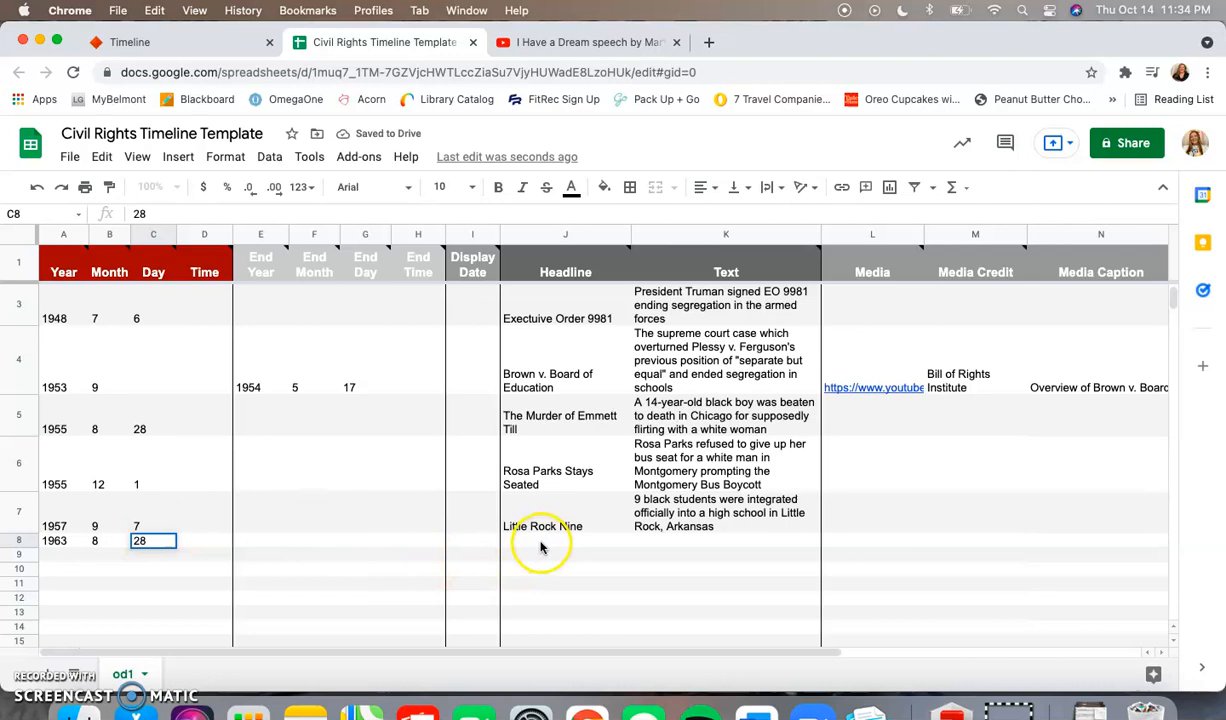
text(I Have)
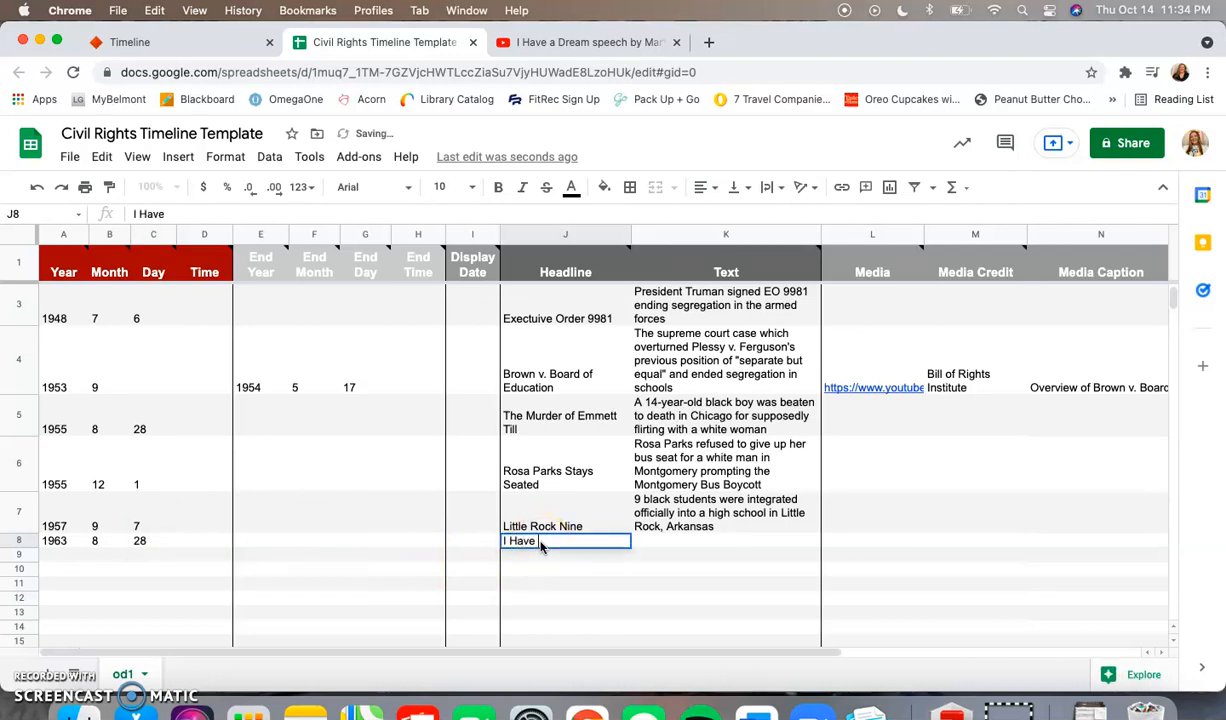
text(A Dream Speech)
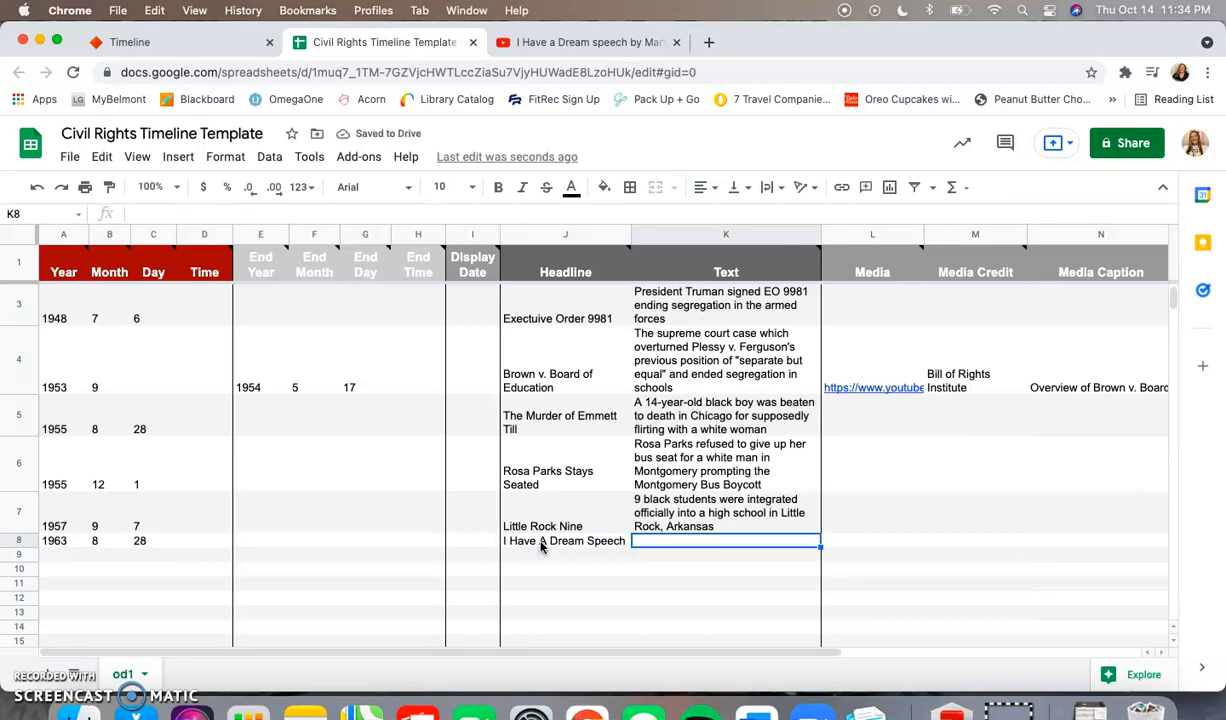
text(W)
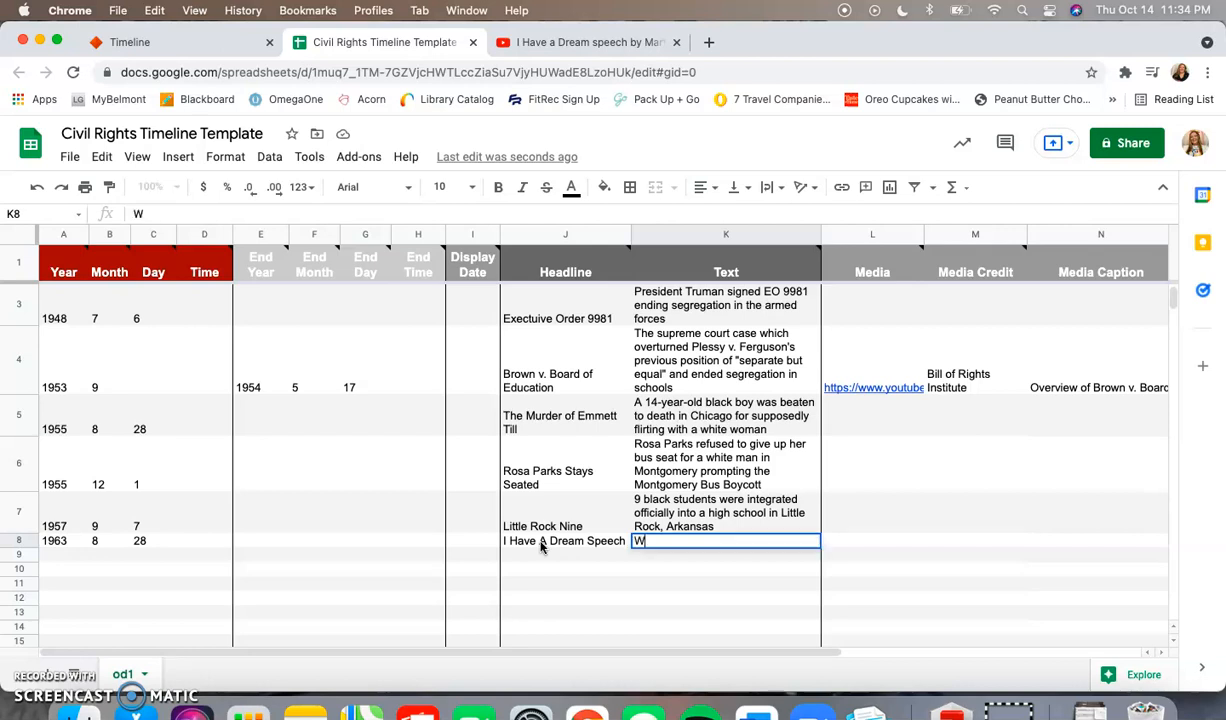
text(ashington)
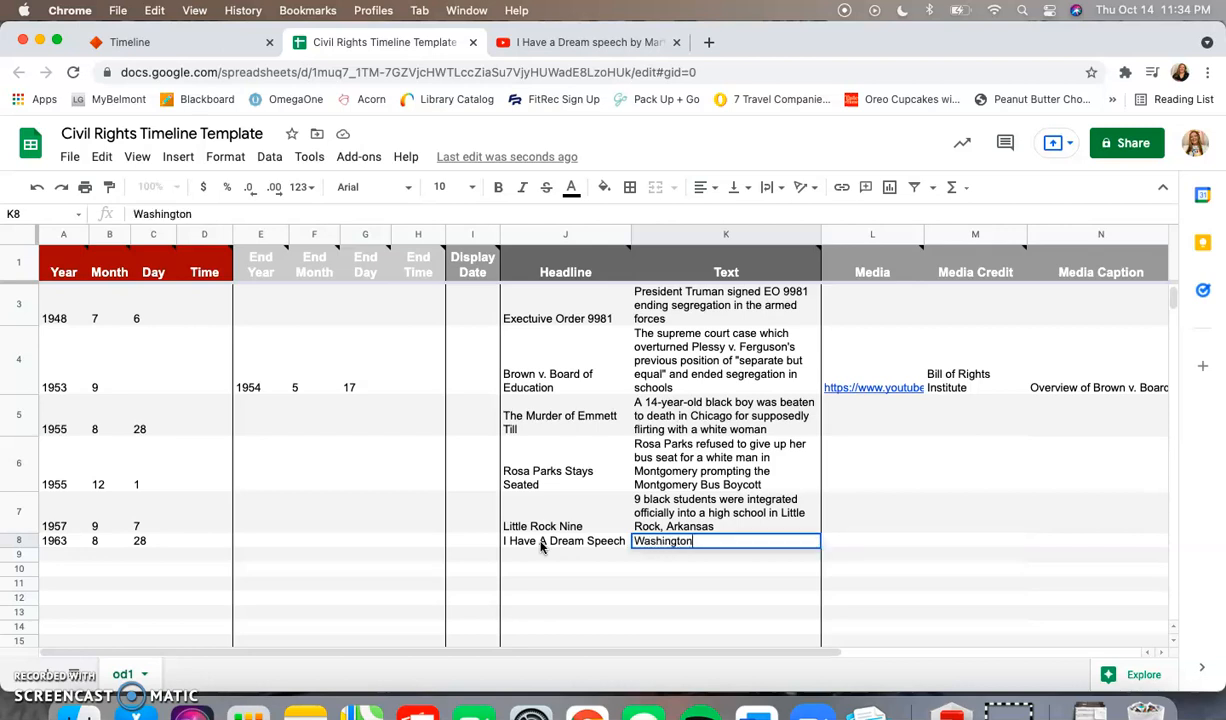
text(D.C.)
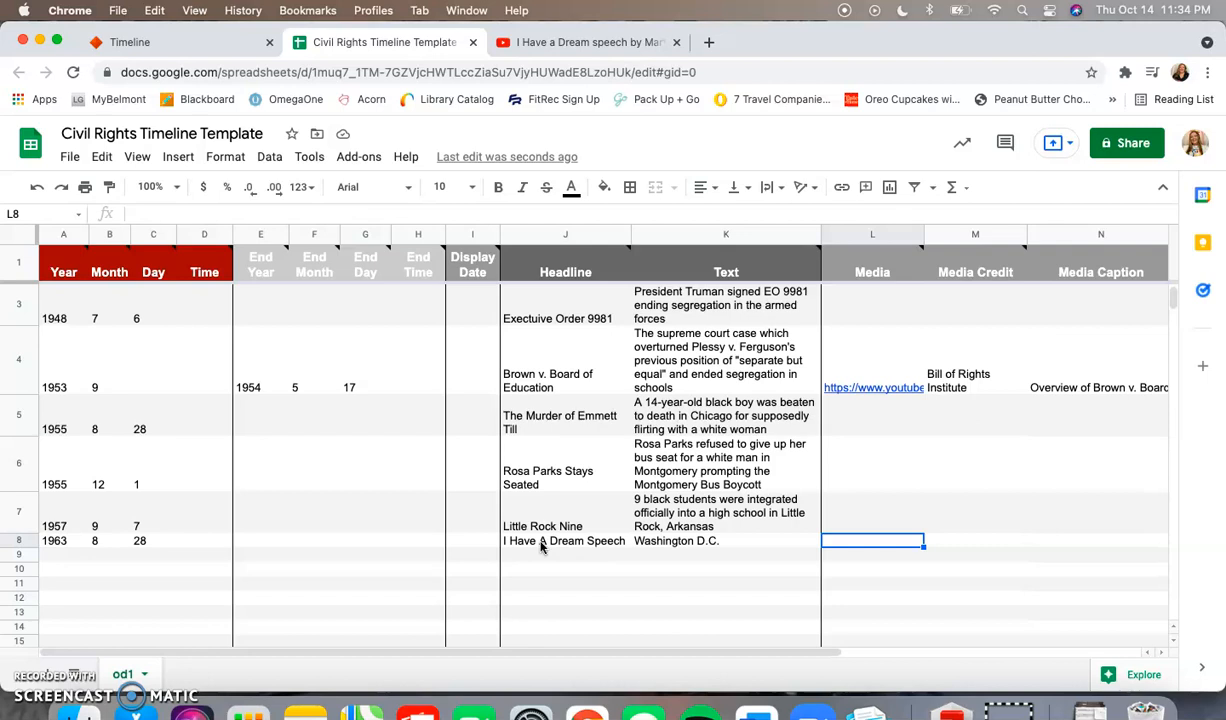
click(580, 42)
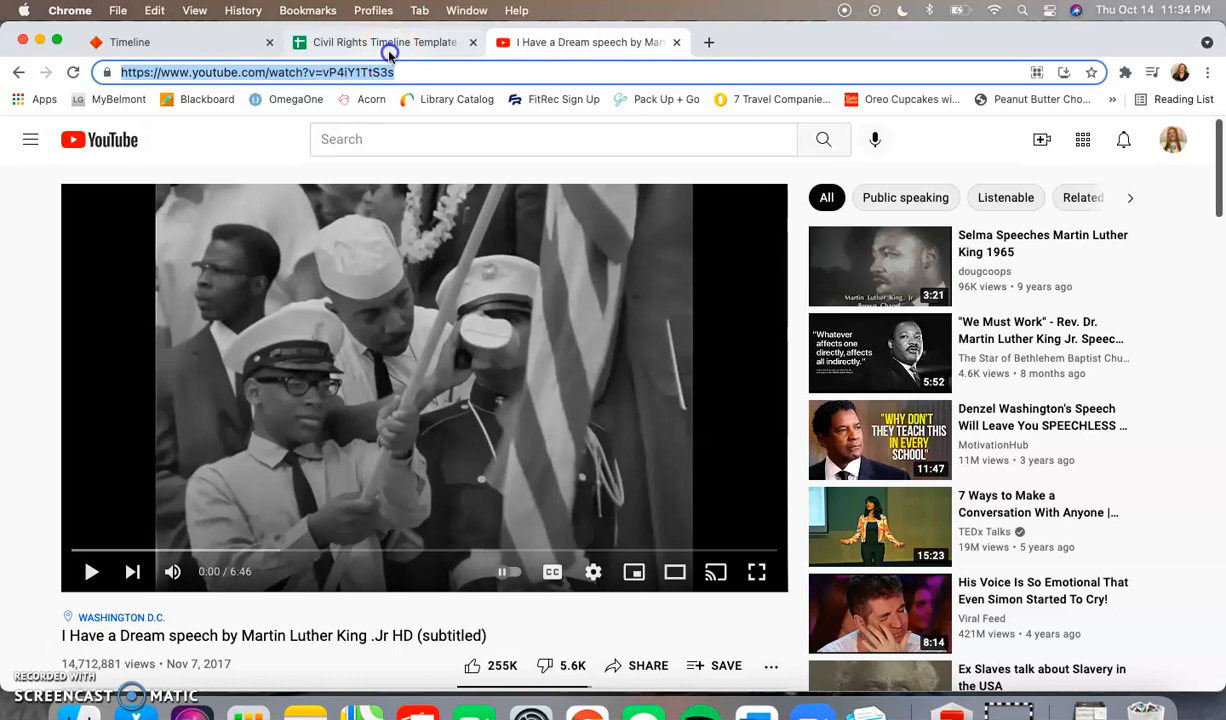
click(384, 42)
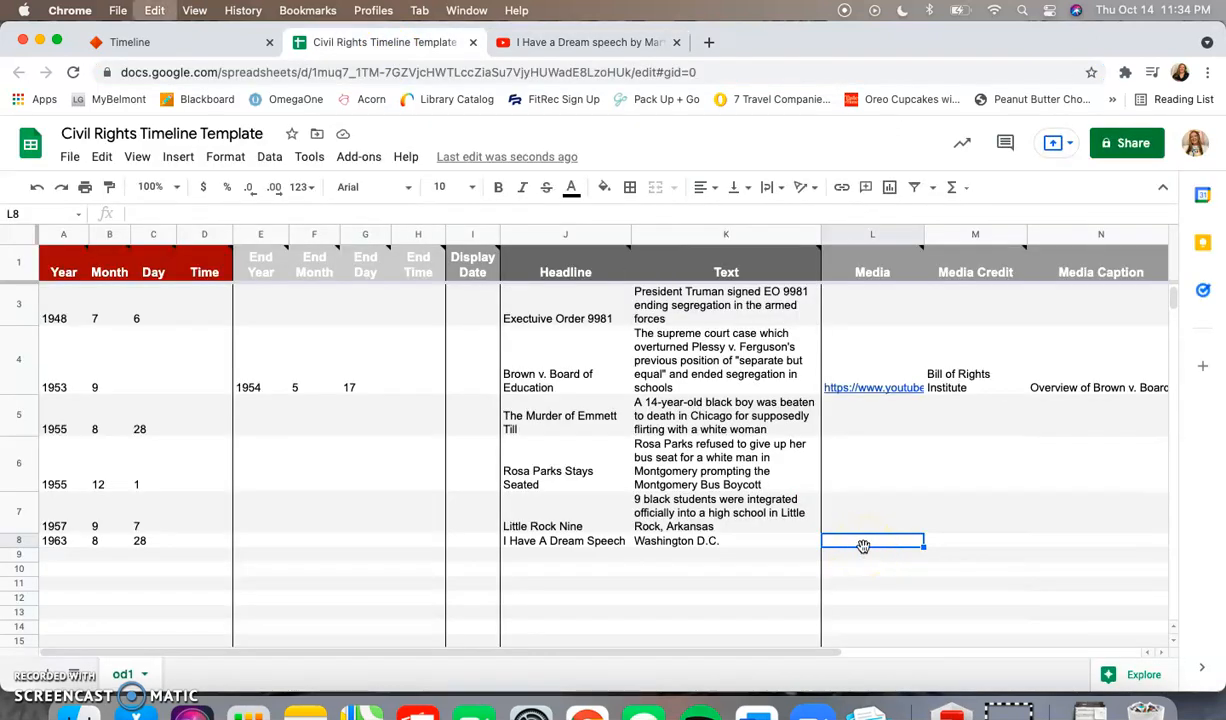
text(https://www.youtube.com/watch?v=vP4iY1TtS3s)
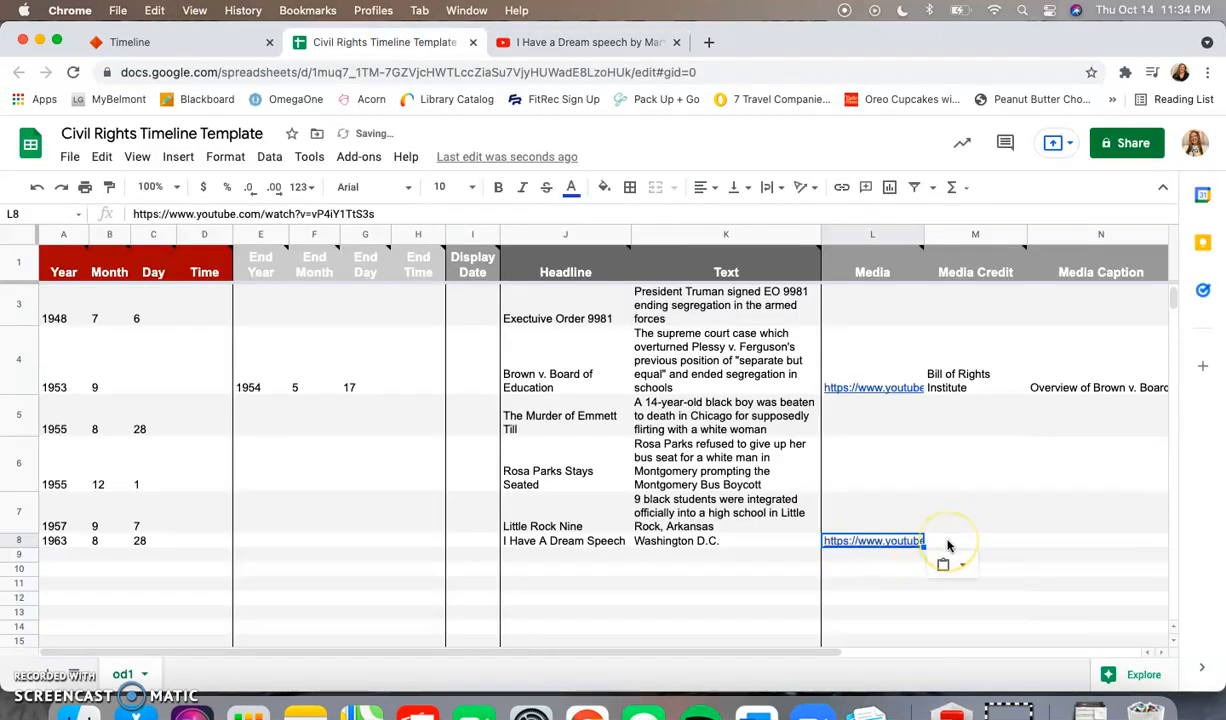
click(976, 540)
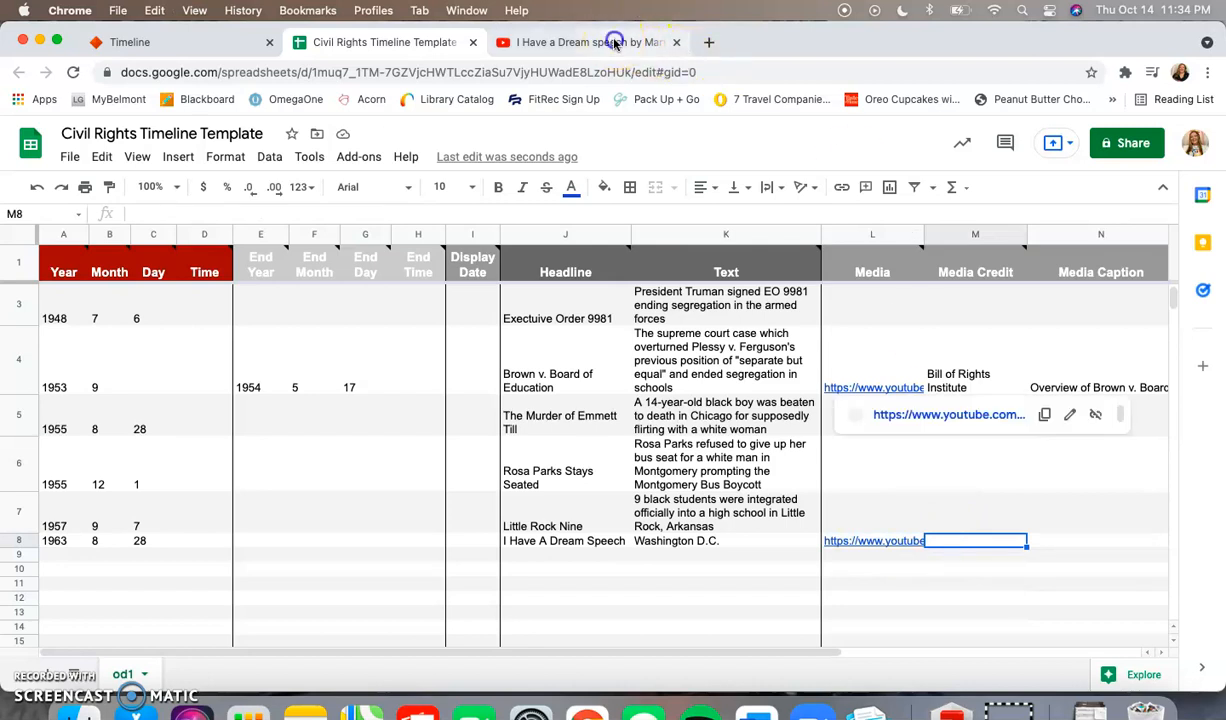
Confirm the channel name on YouTube and enter 'Rare Facts' as the Media Credit in M8
click(584, 42)
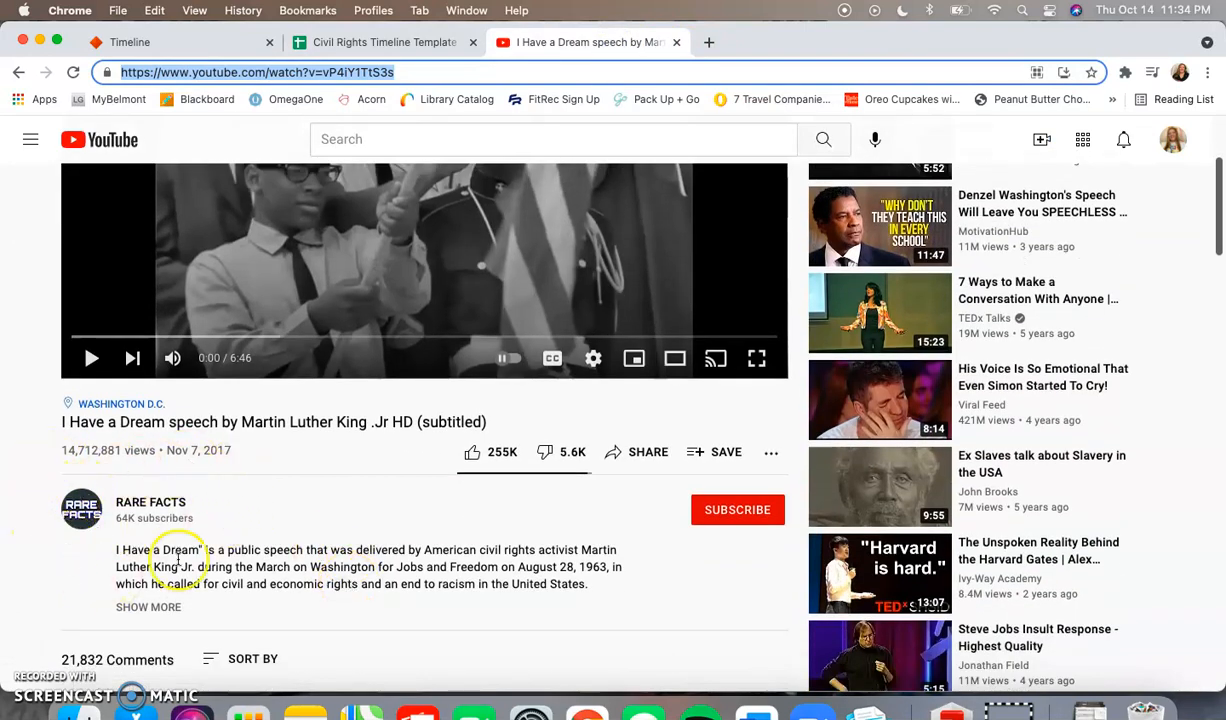
mouse_move(360, 246)
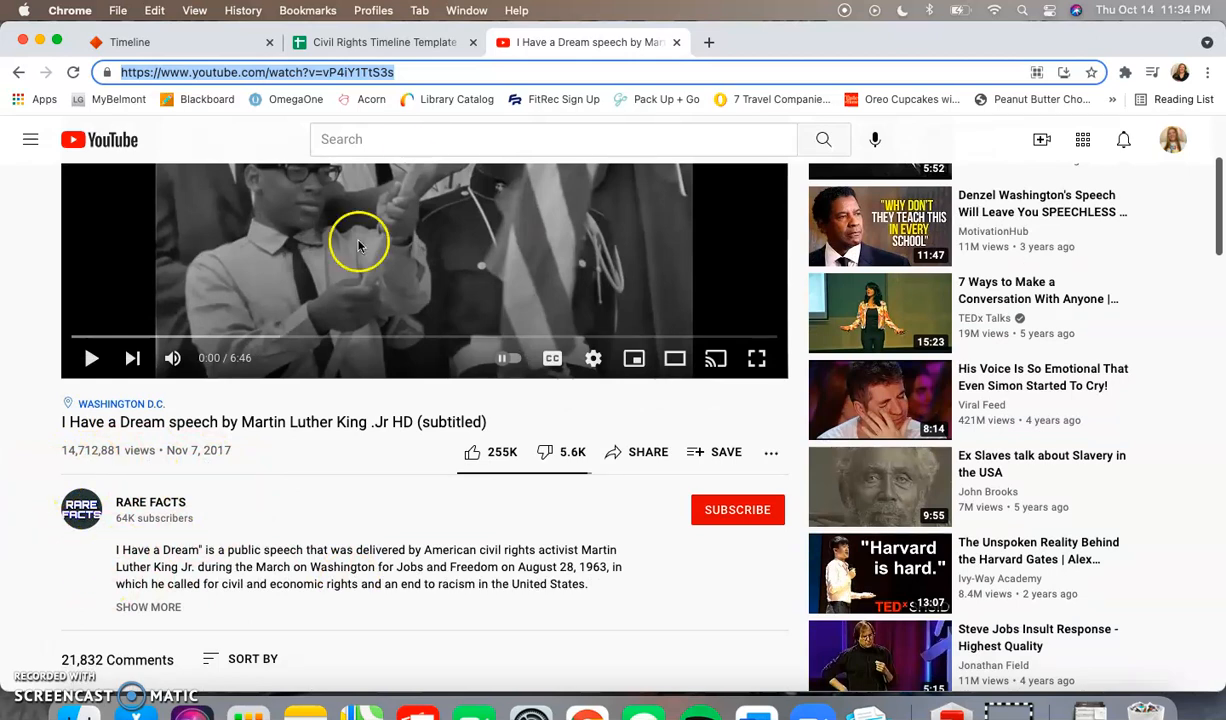
click(380, 42)
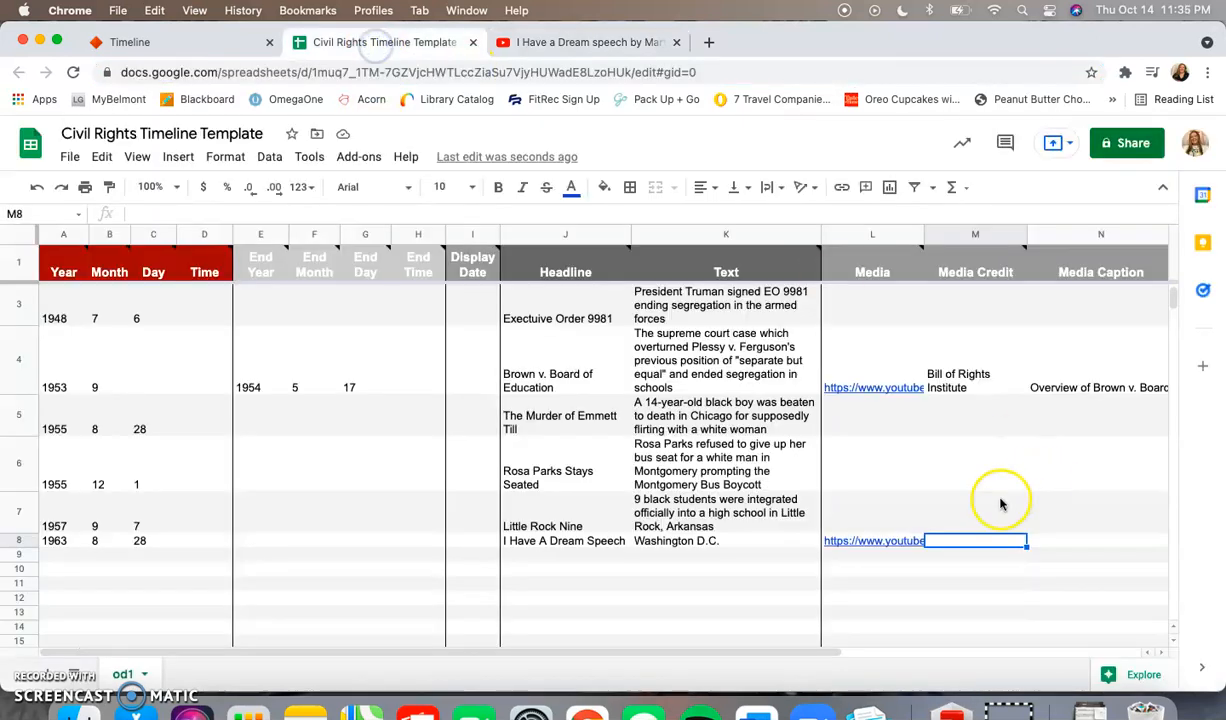
text(Rare Facts)
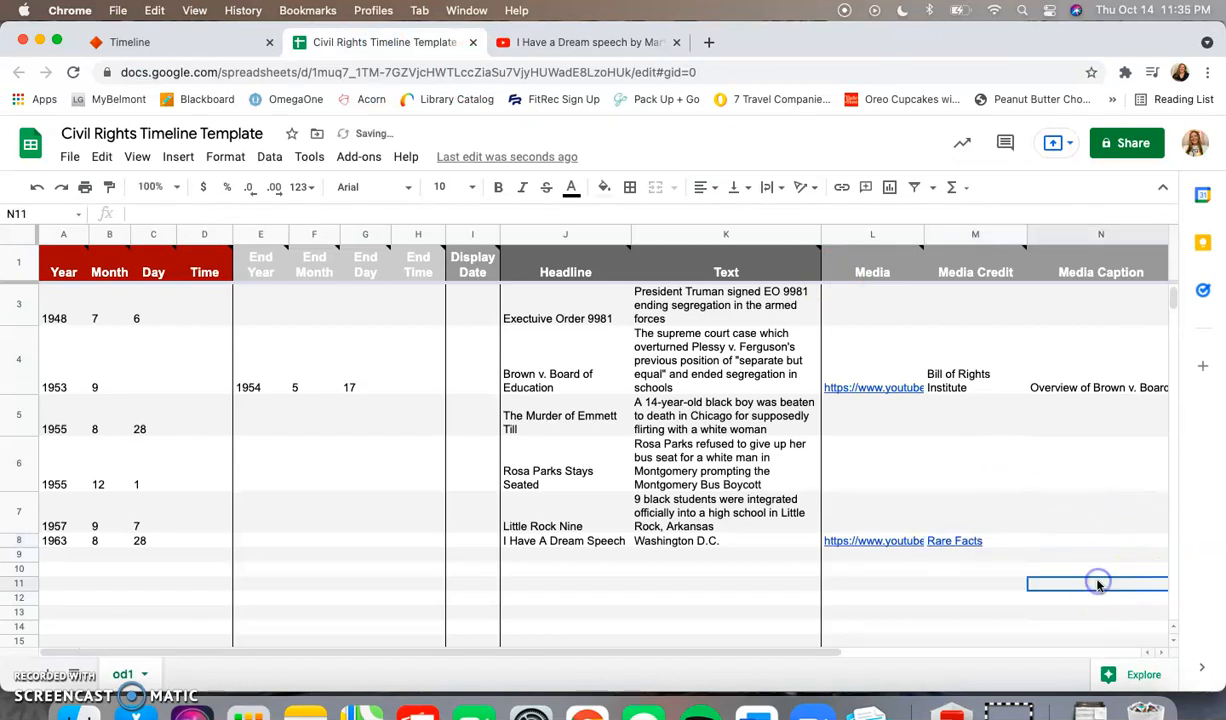
scroll(right, 3)
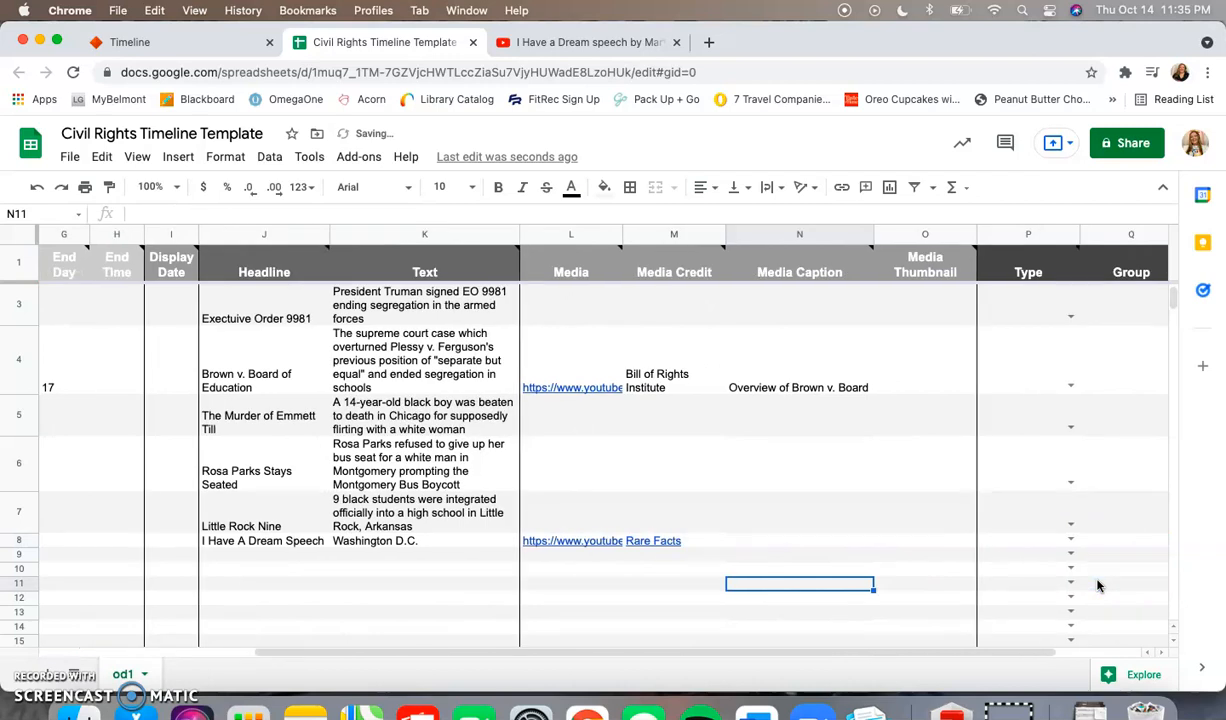
scroll(right, 3)
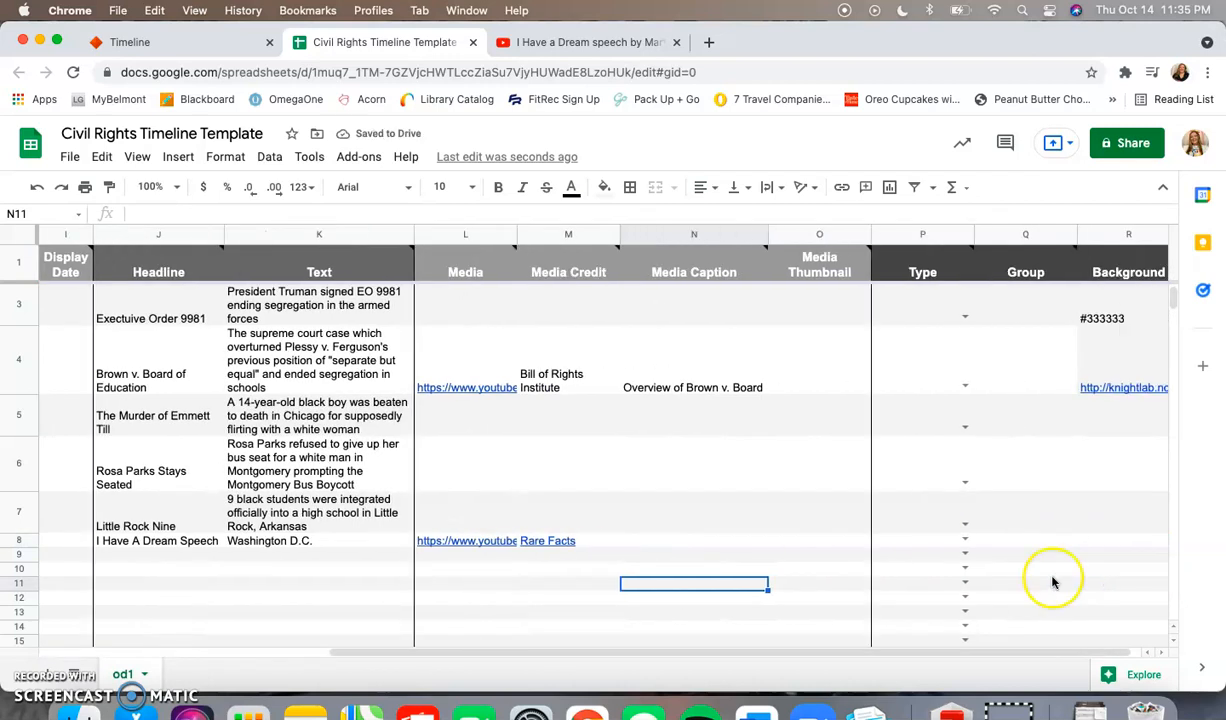
mouse_move(640, 540)
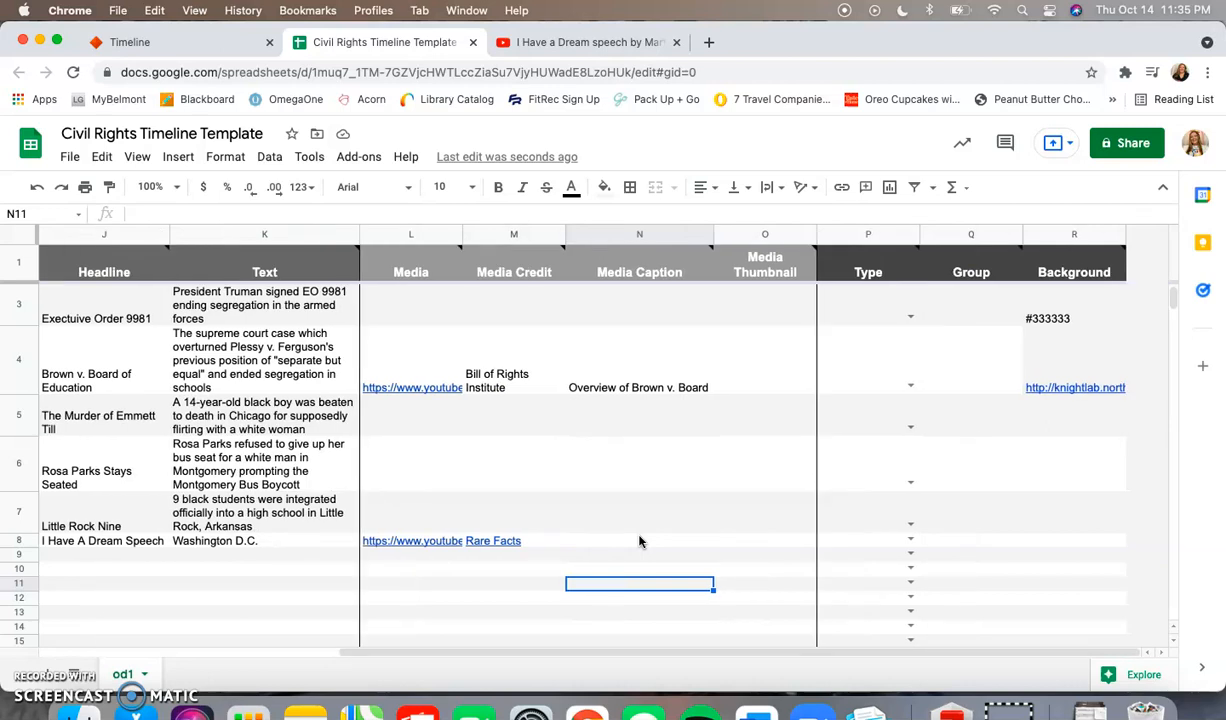
mouse_move(710, 522)
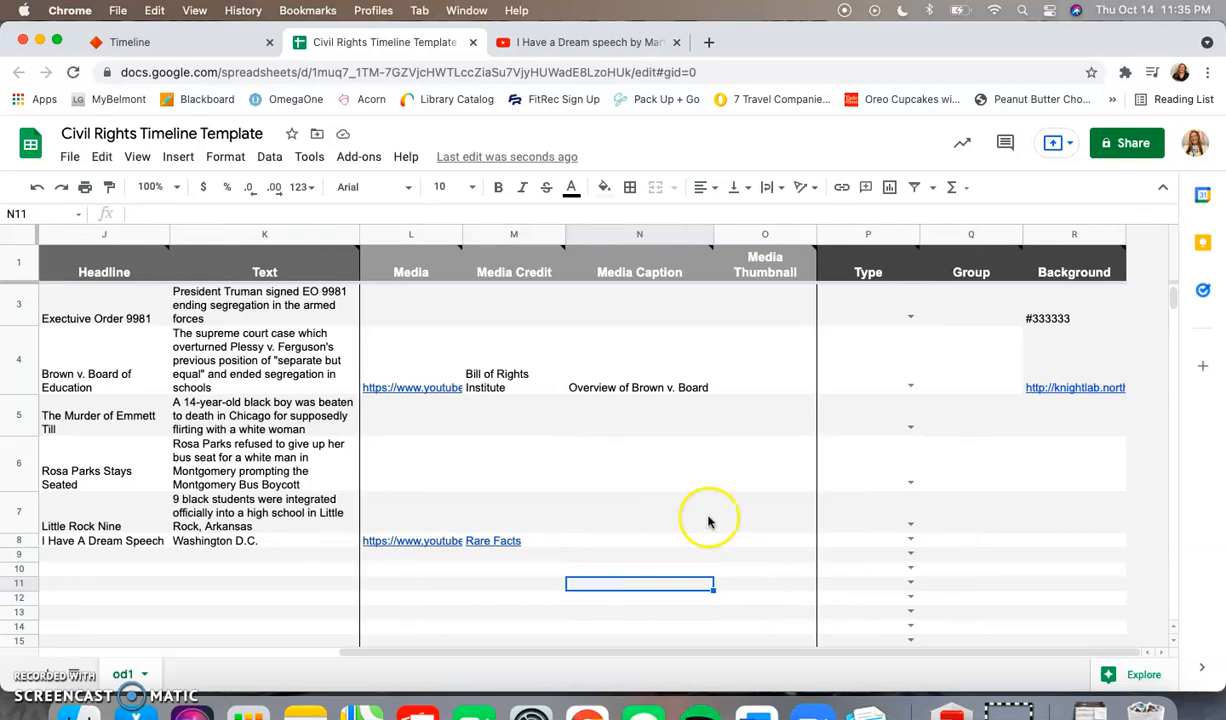
mouse_move(732, 552)
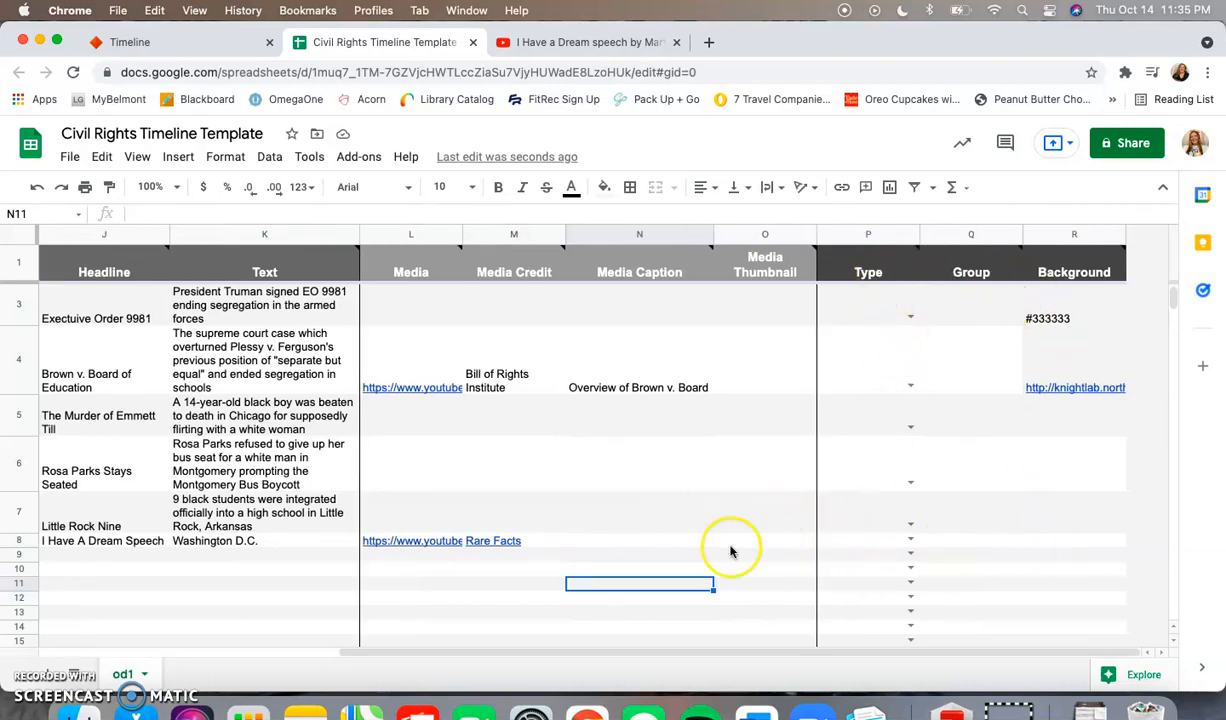
mouse_move(924, 544)
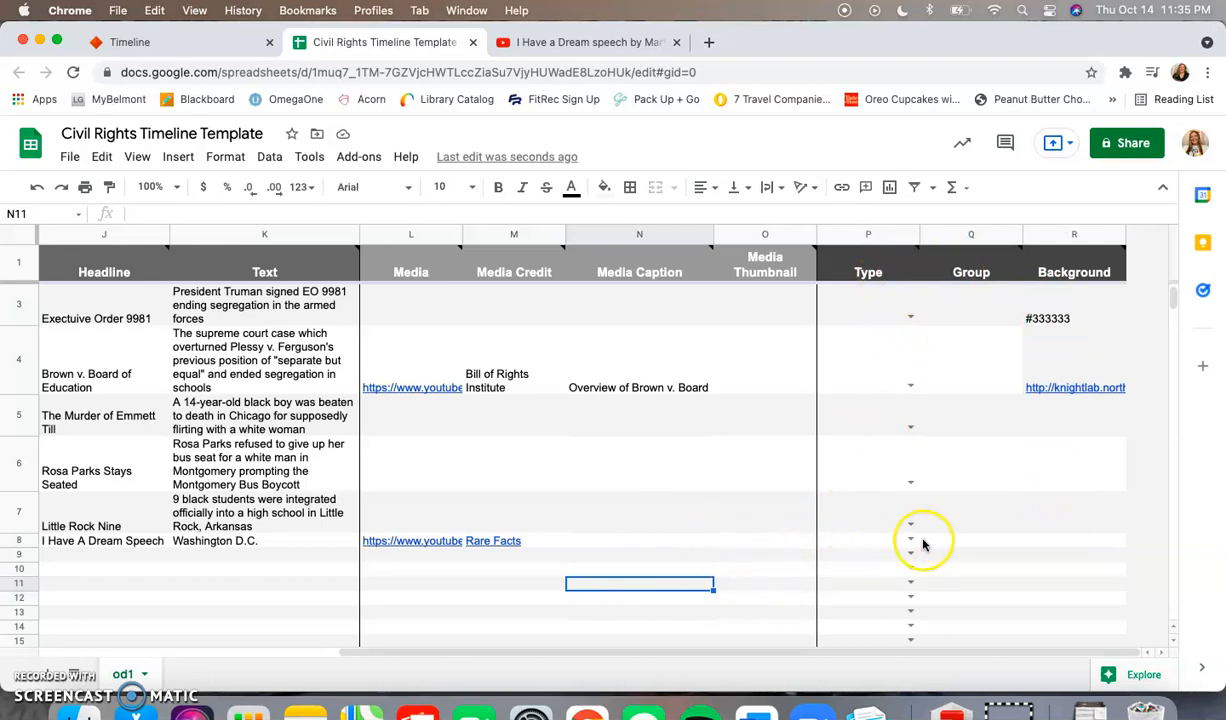
mouse_move(1084, 540)
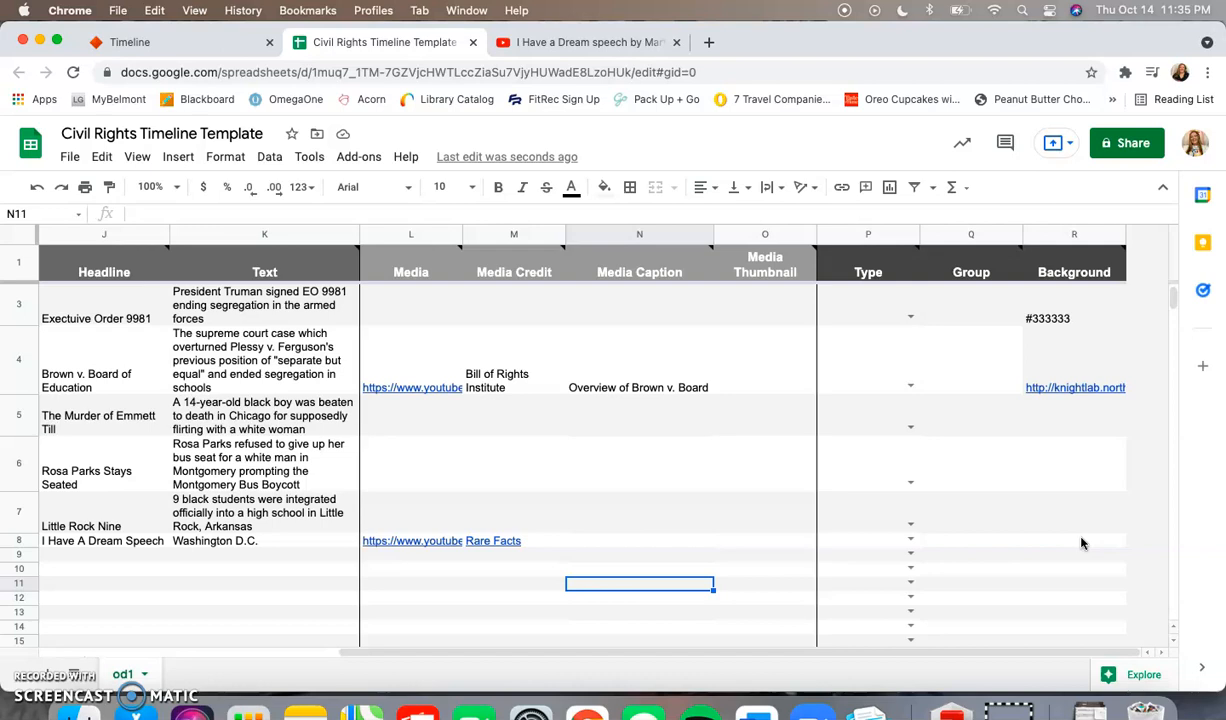
scroll(left, 3)
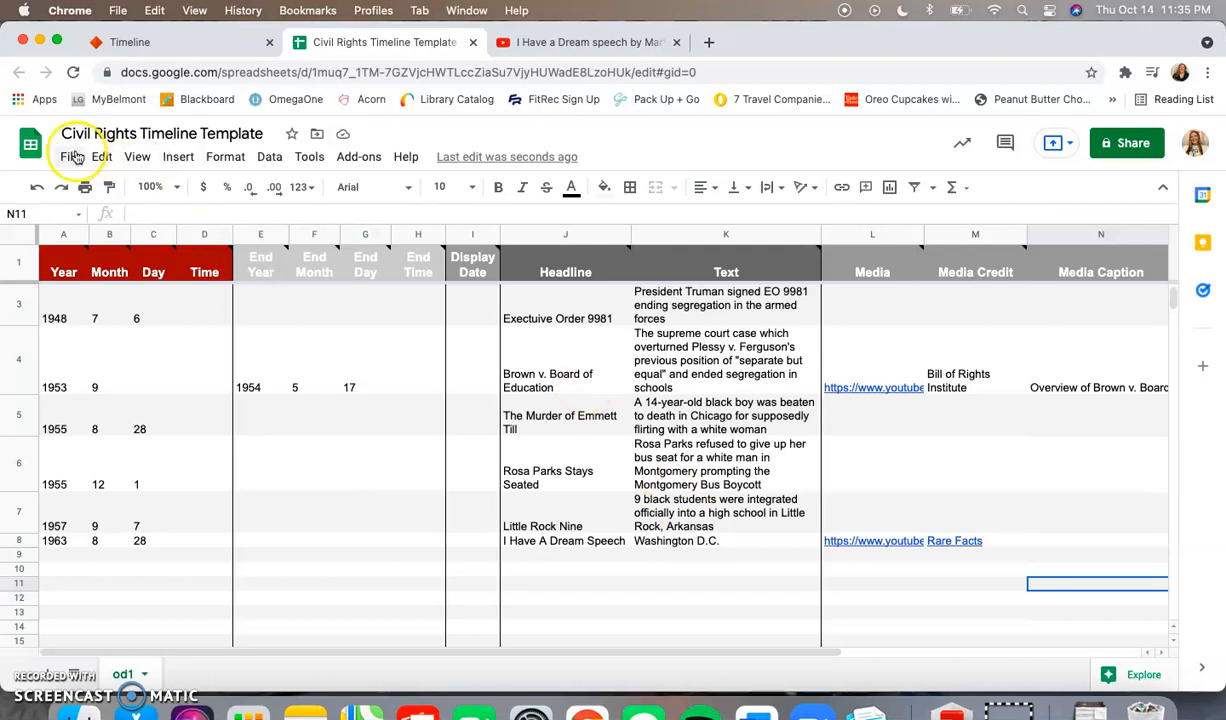
Publish only the od1 sheet to the web as a web page and copy its link
click(68, 156)
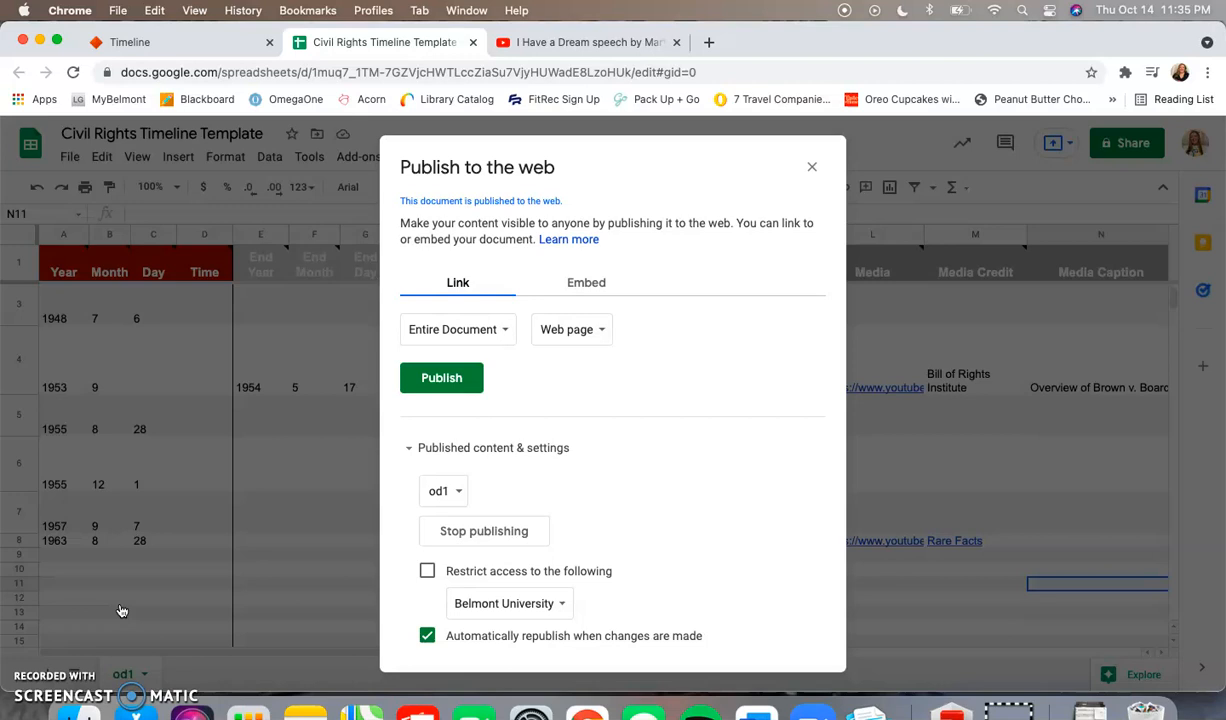
click(456, 328)
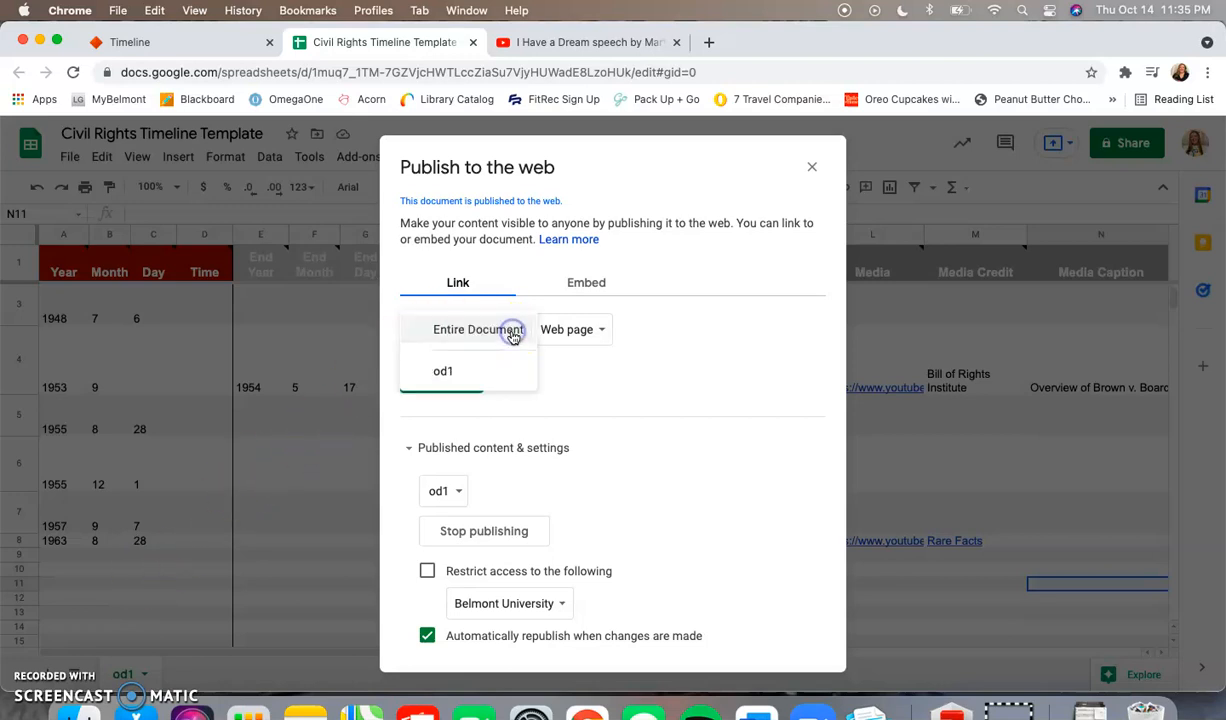
click(444, 370)
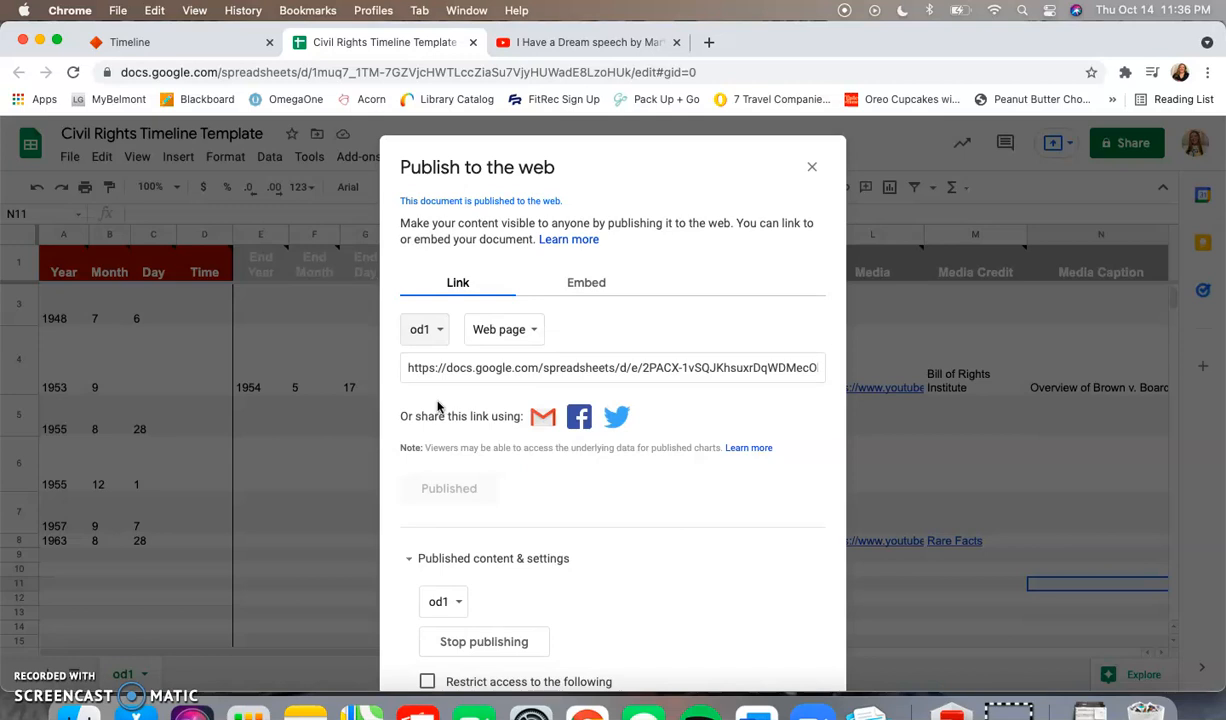
mouse_move(698, 410)
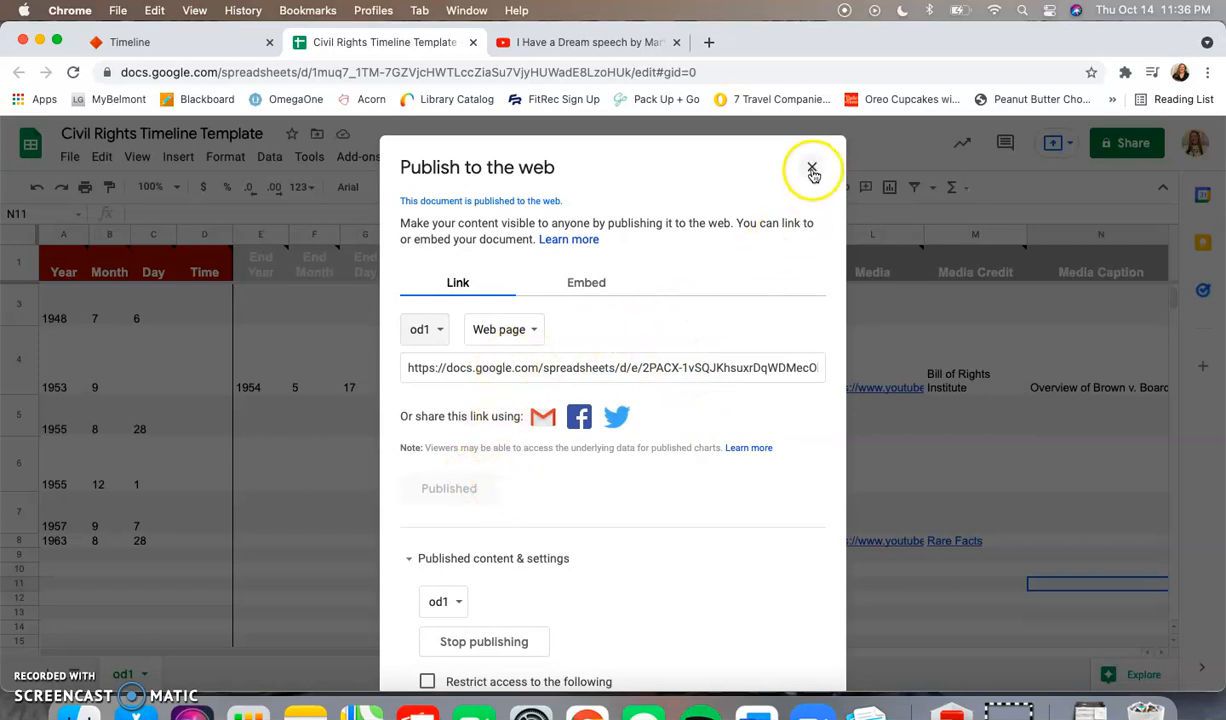
click(812, 168)
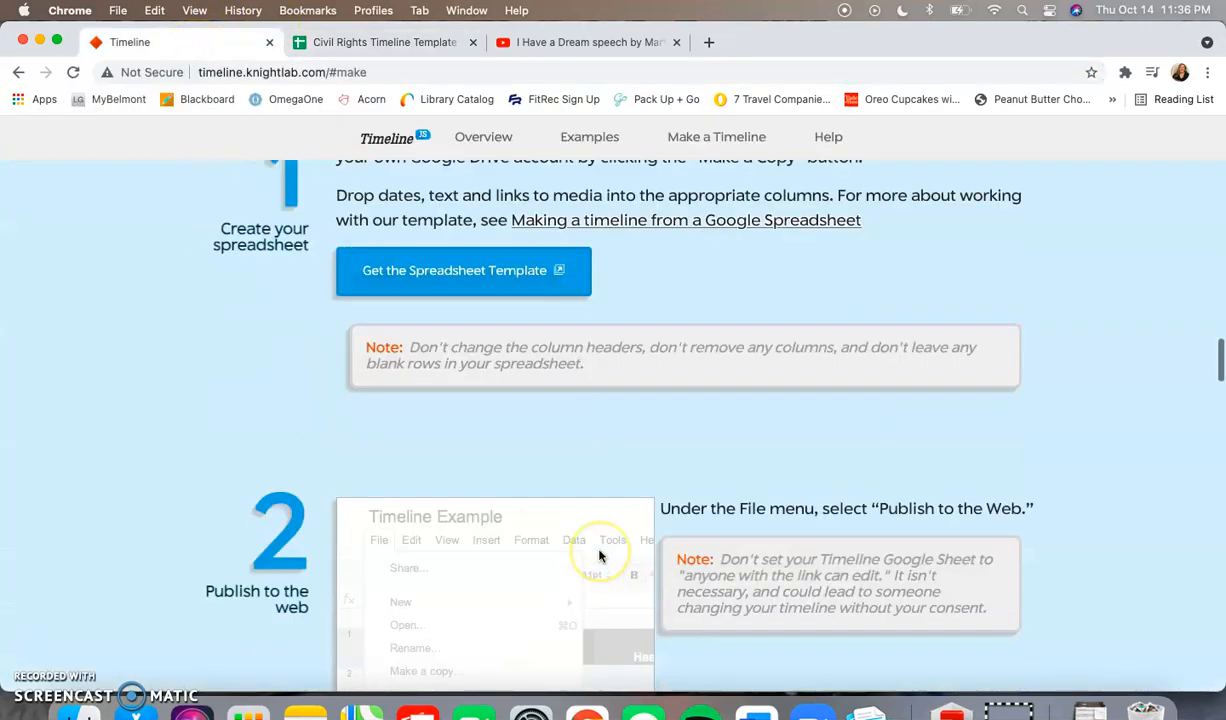
Paste the published spreadsheet URL into step 3 so step 4 shows the share link and embed code
scroll(down, 3)
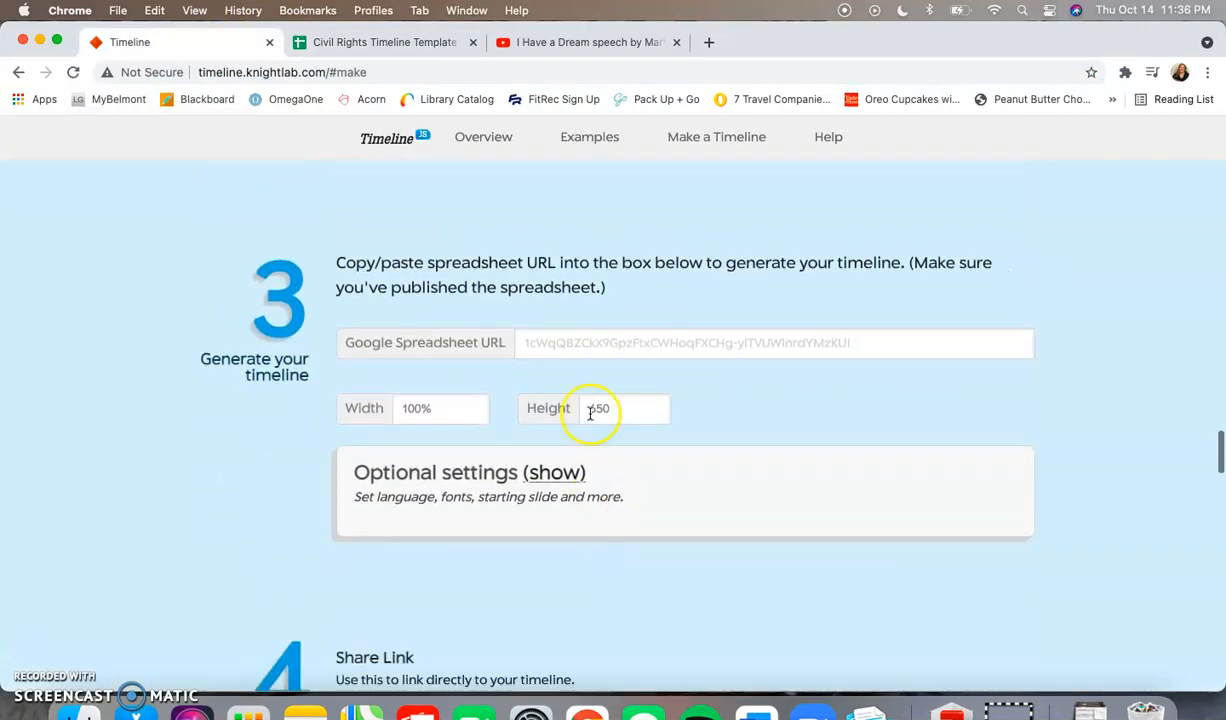
click(774, 342)
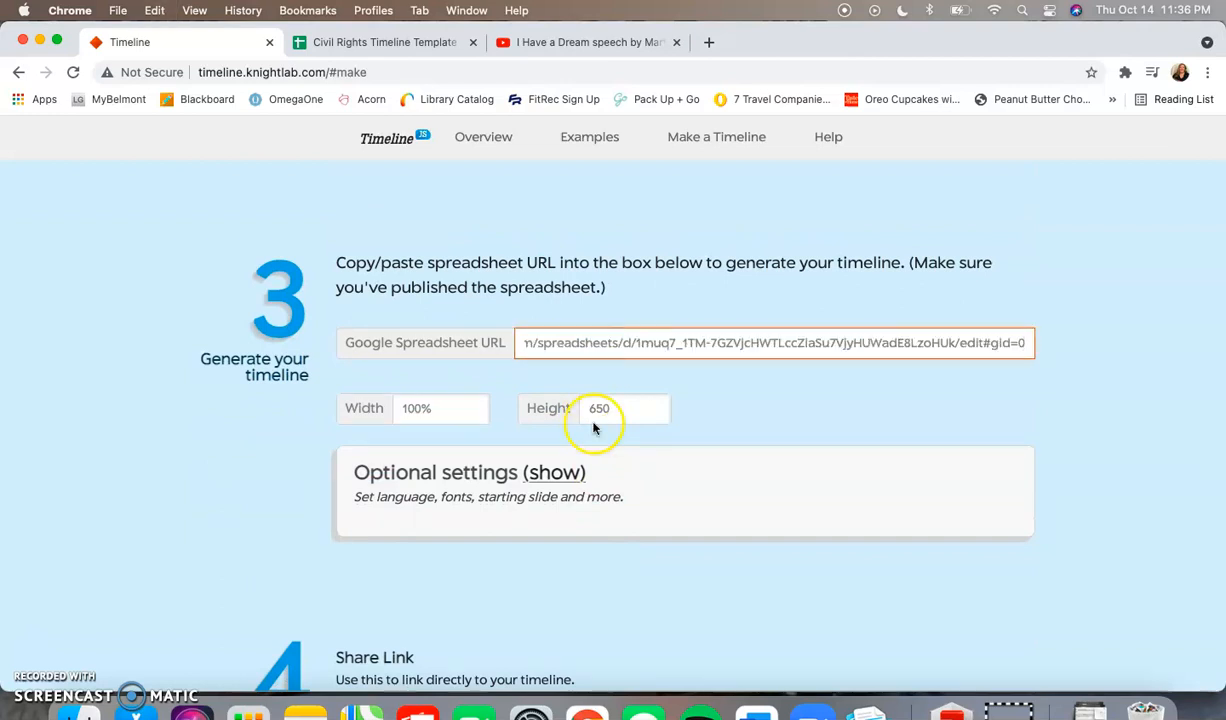
scroll(down, 3)
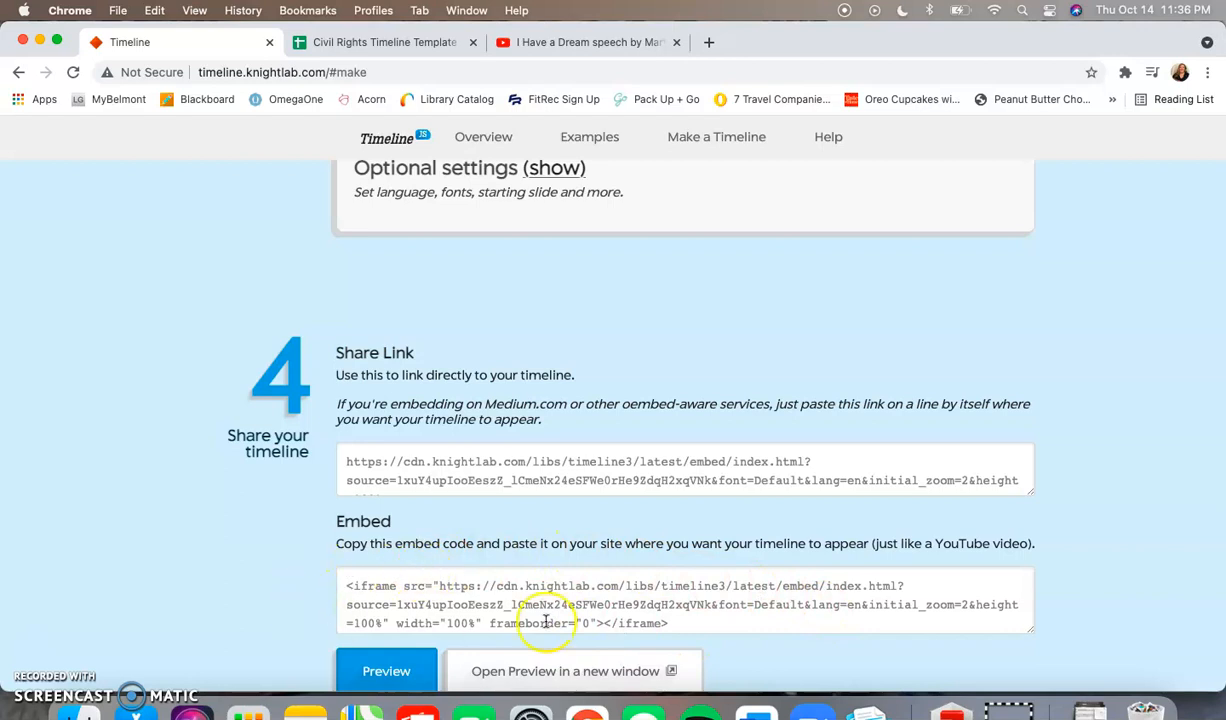
mouse_move(564, 532)
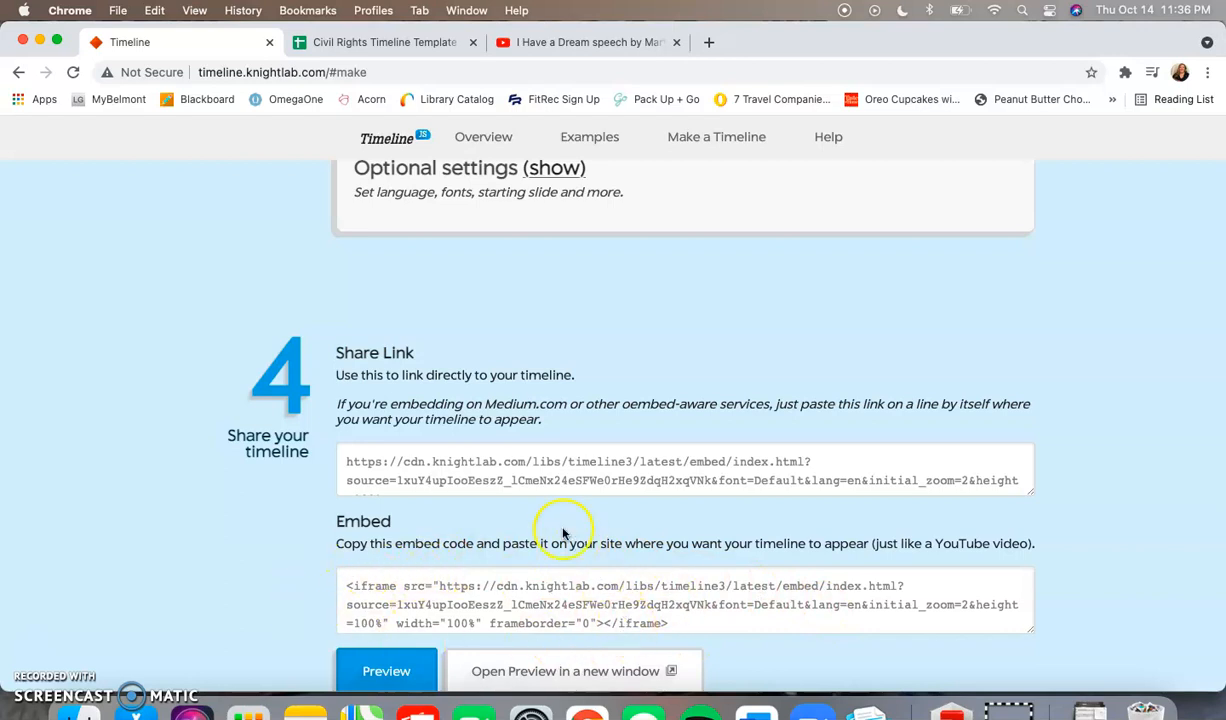
mouse_move(564, 518)
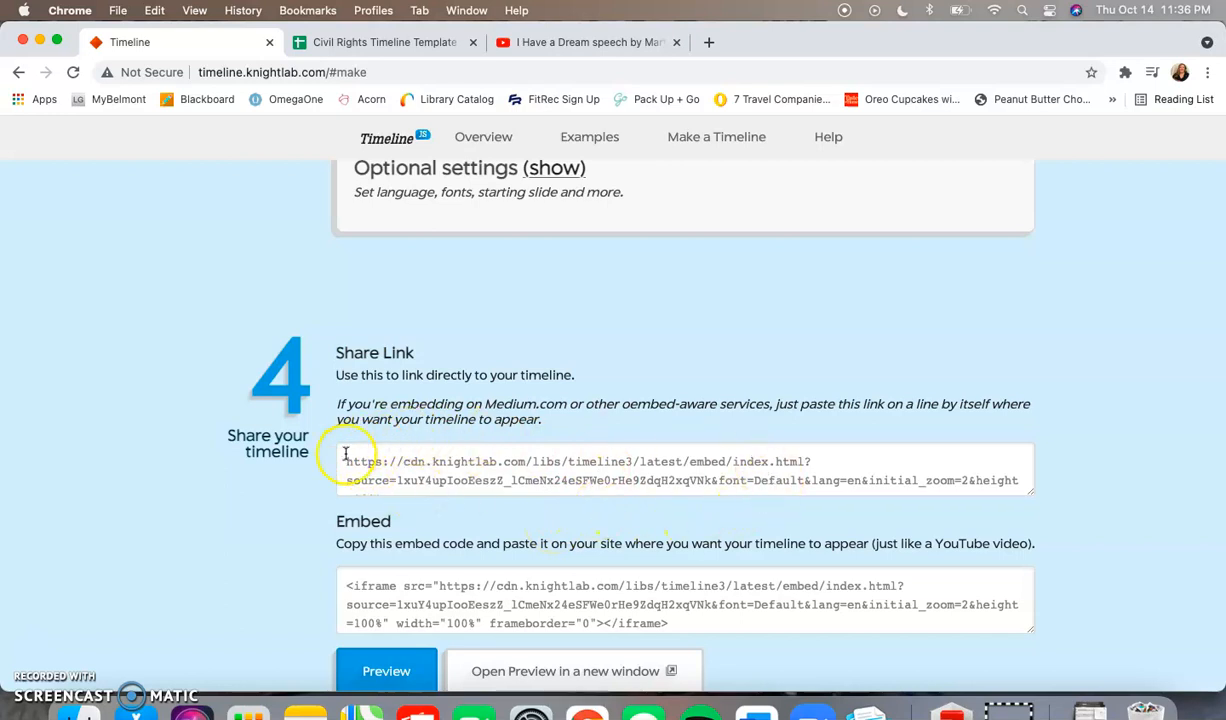
mouse_move(478, 476)
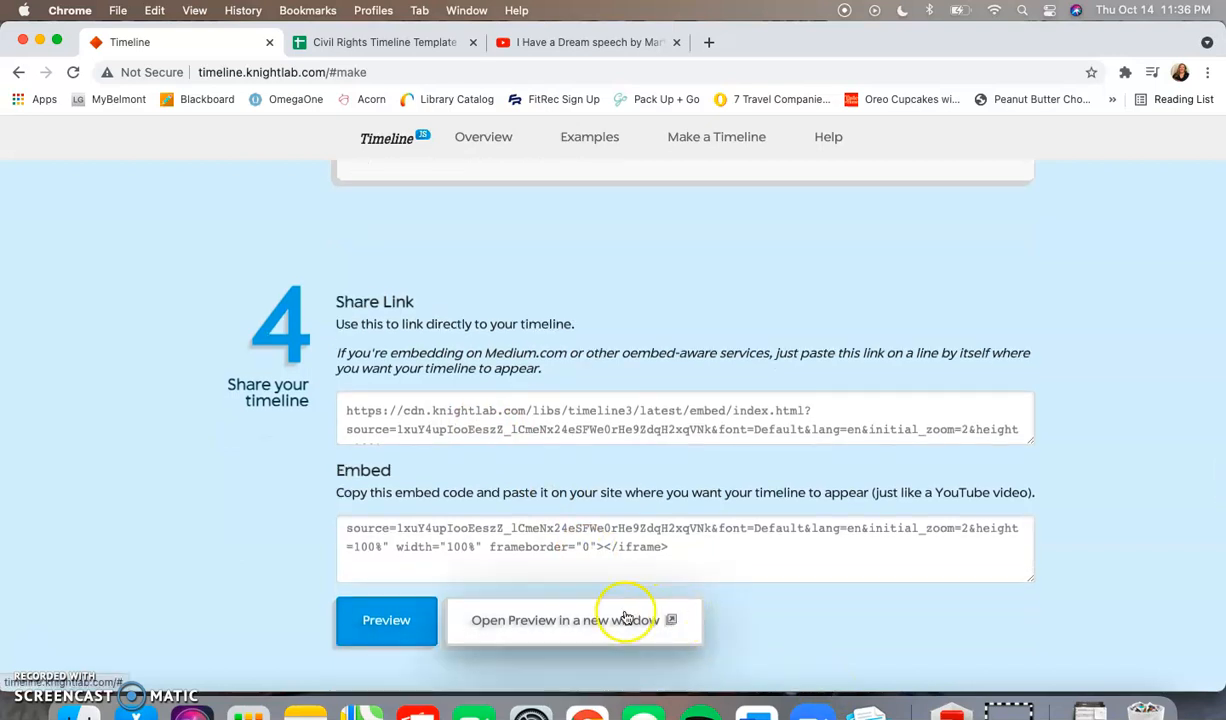
Preview the Civil Rights Movement timeline in a new tab and page through Brown v. Board, Emmett Till, Rosa Parks and onward
click(572, 620)
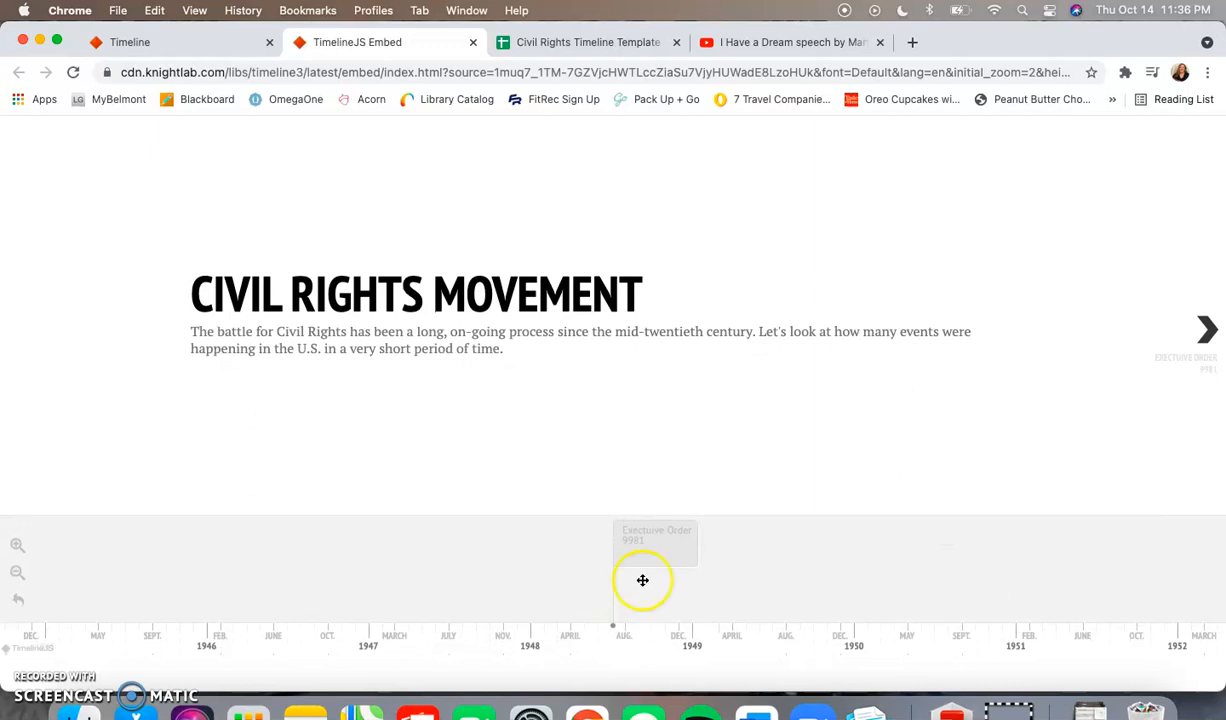
mouse_move(486, 216)
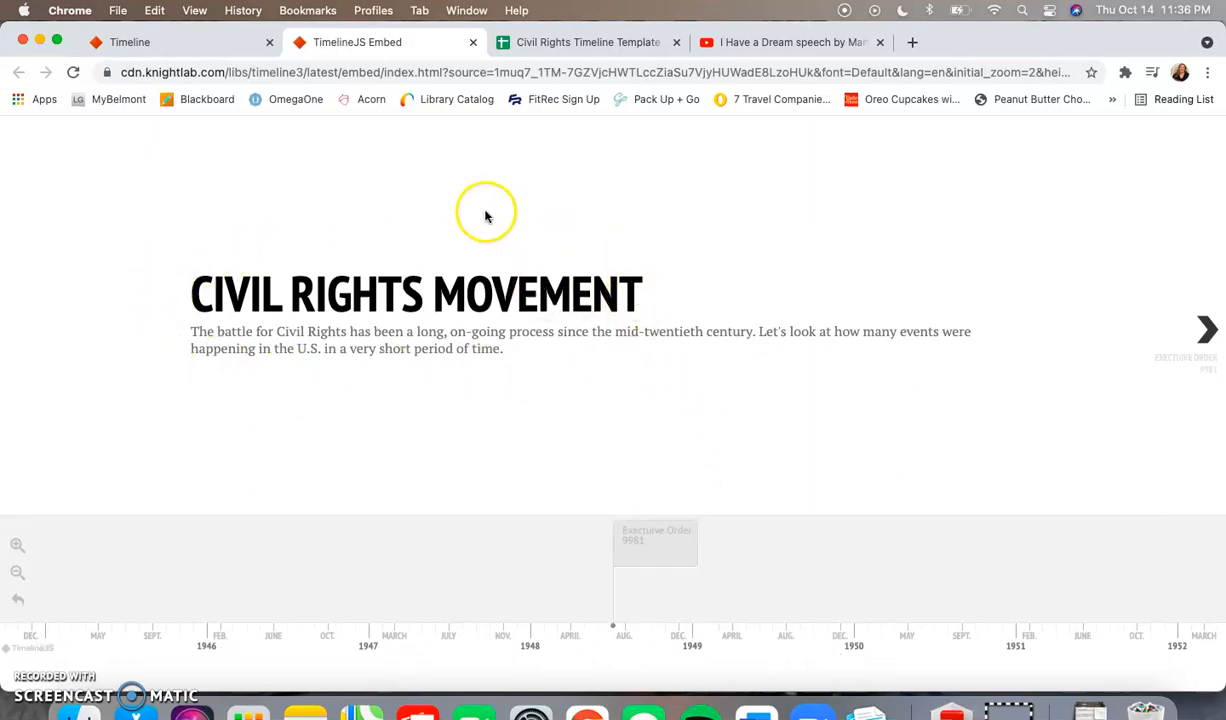
mouse_move(908, 442)
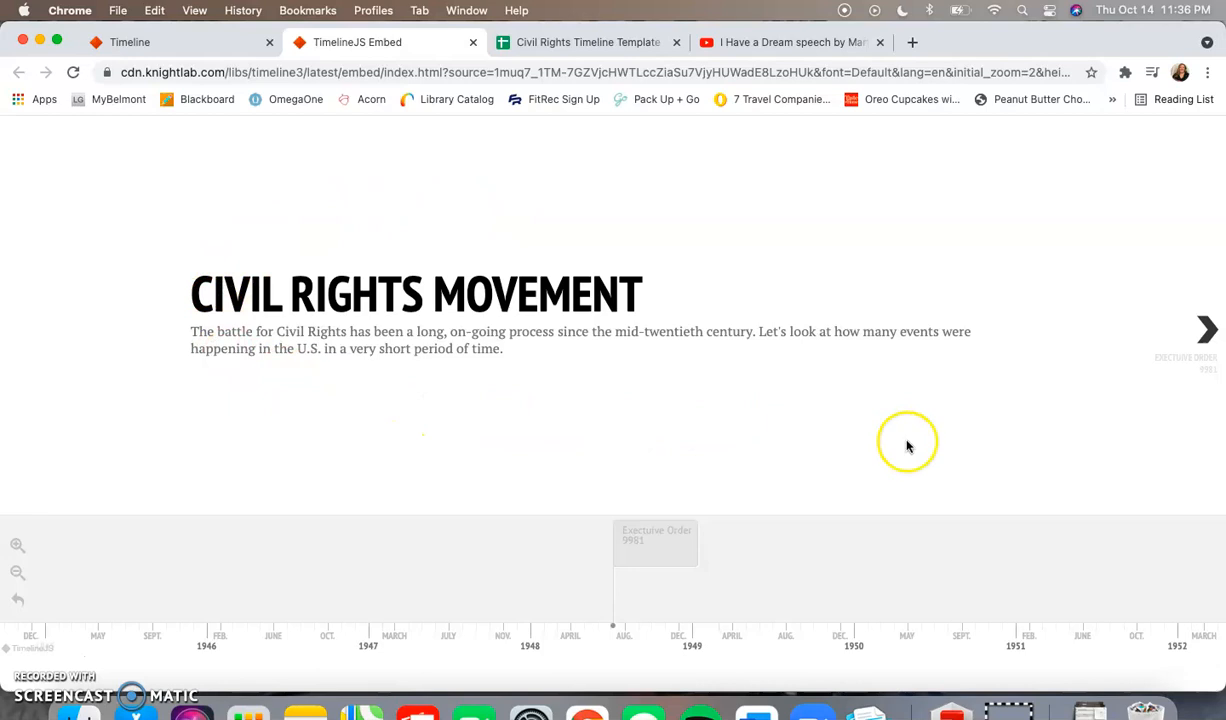
click(1208, 330)
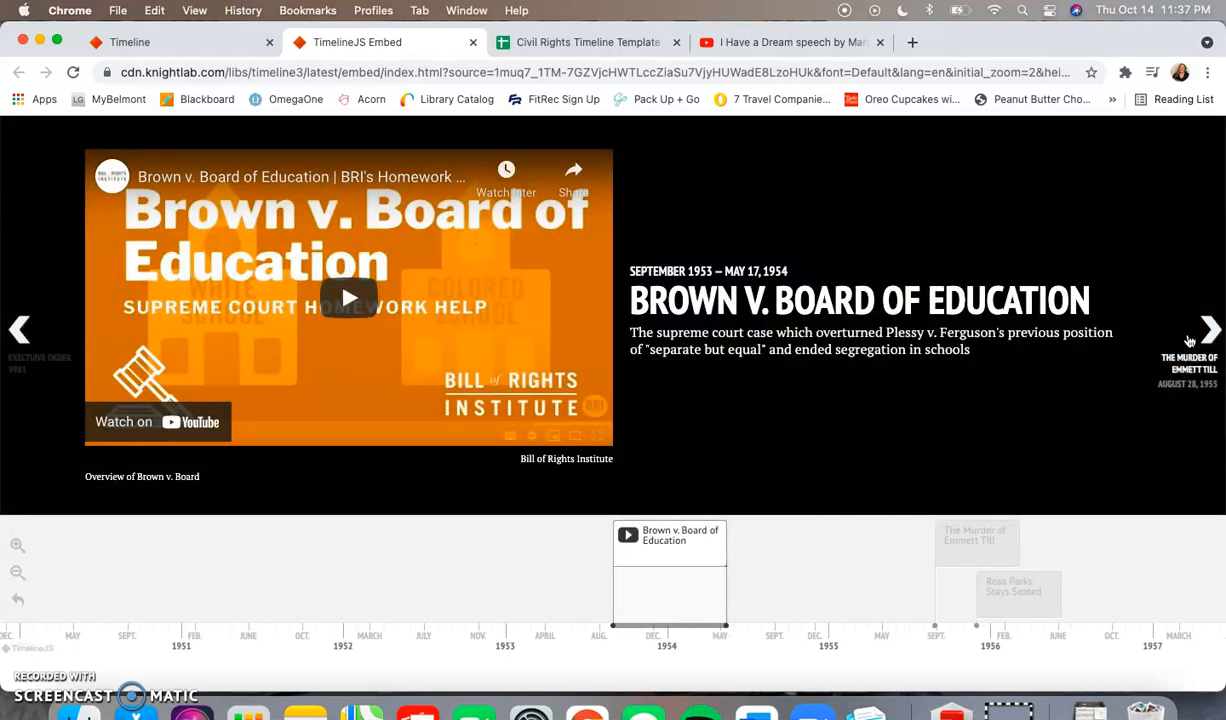
click(1208, 328)
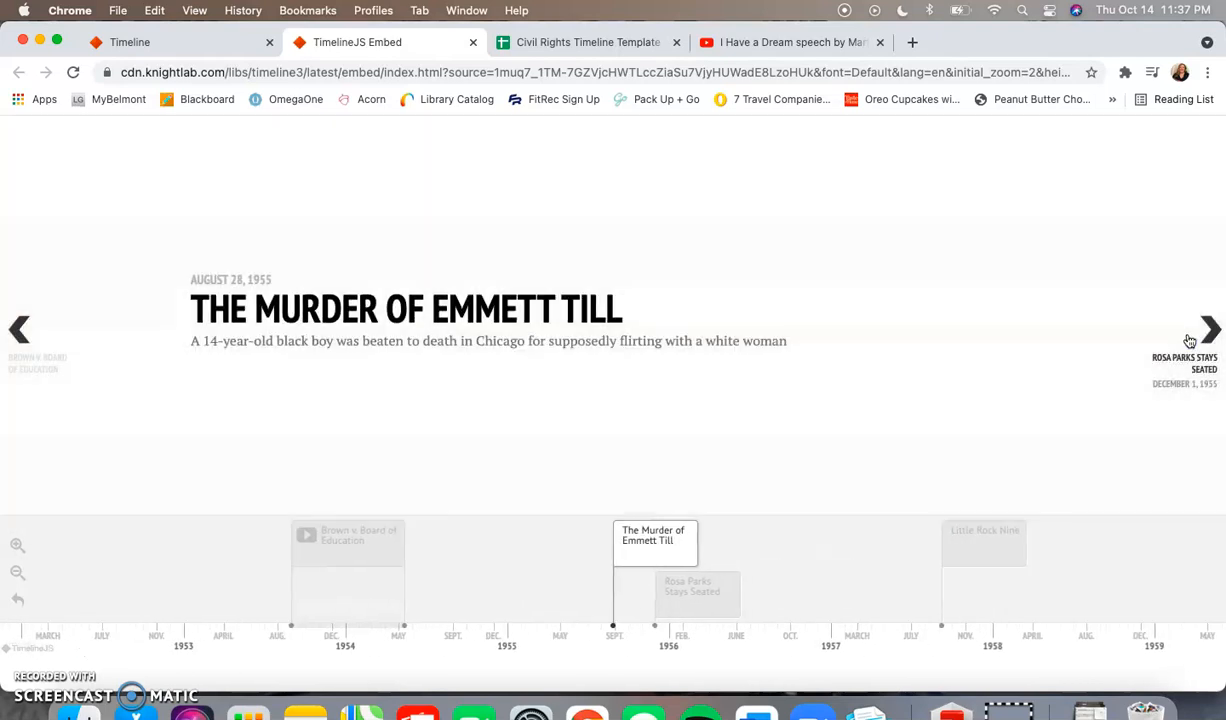
click(1208, 328)
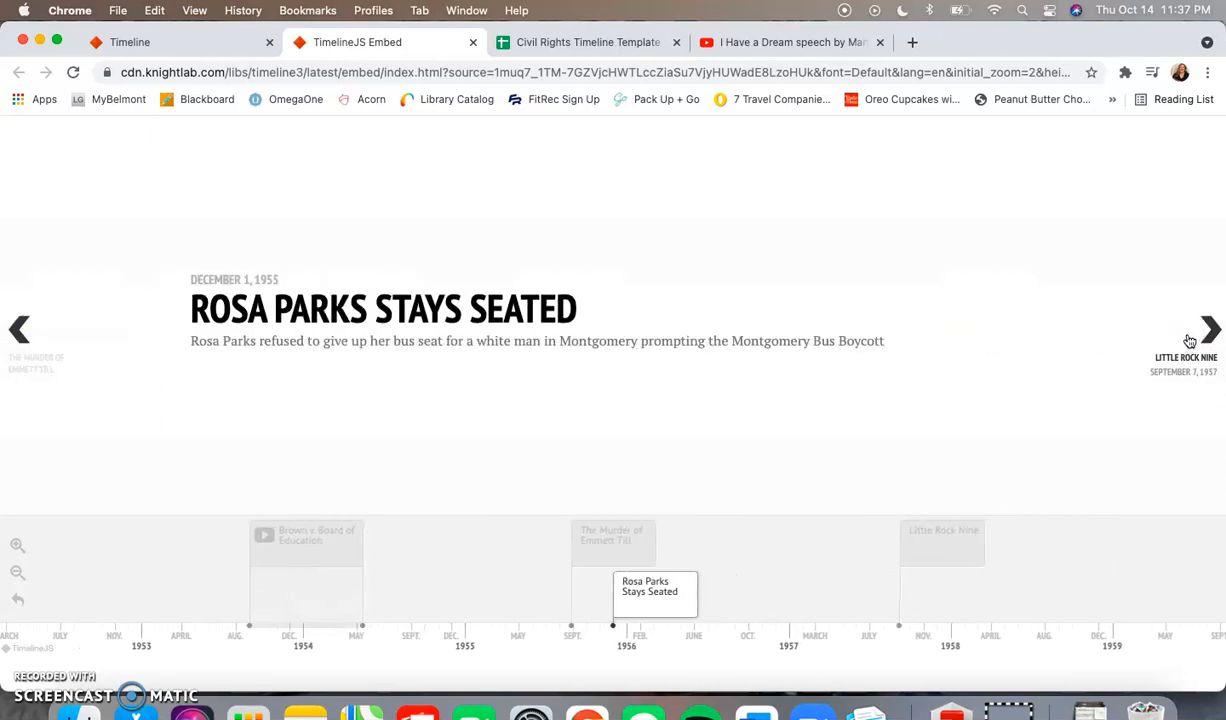
click(1208, 328)
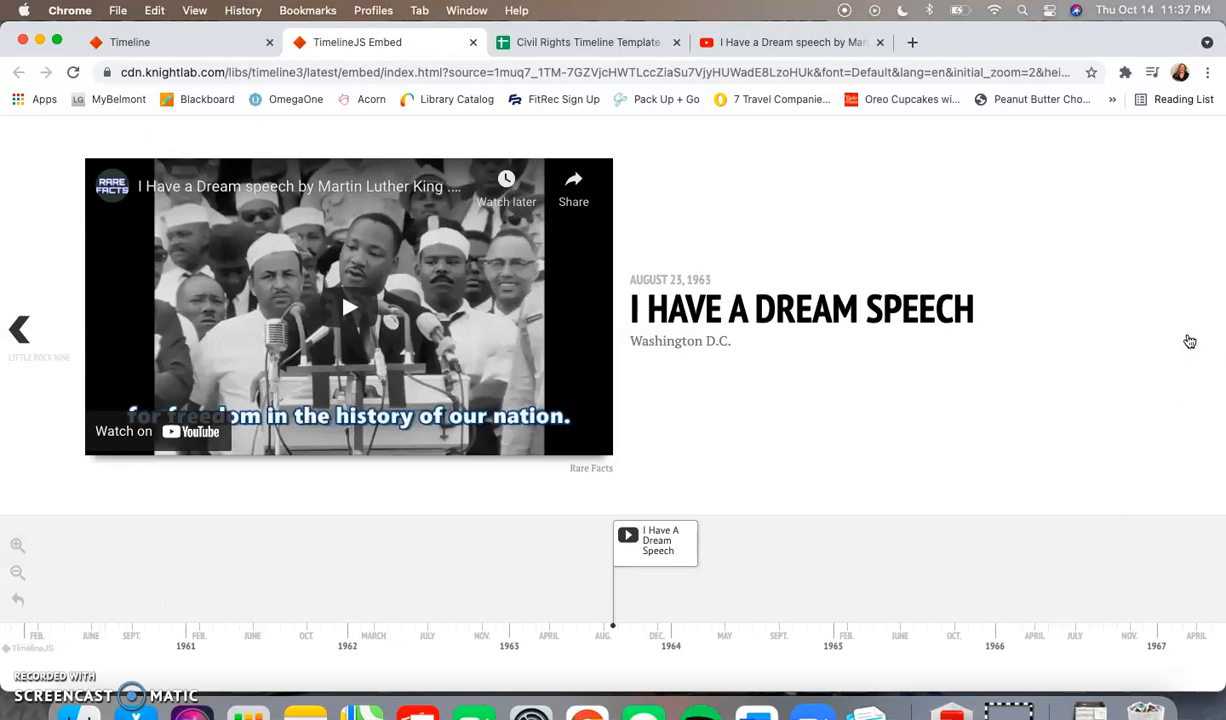
mouse_move(782, 284)
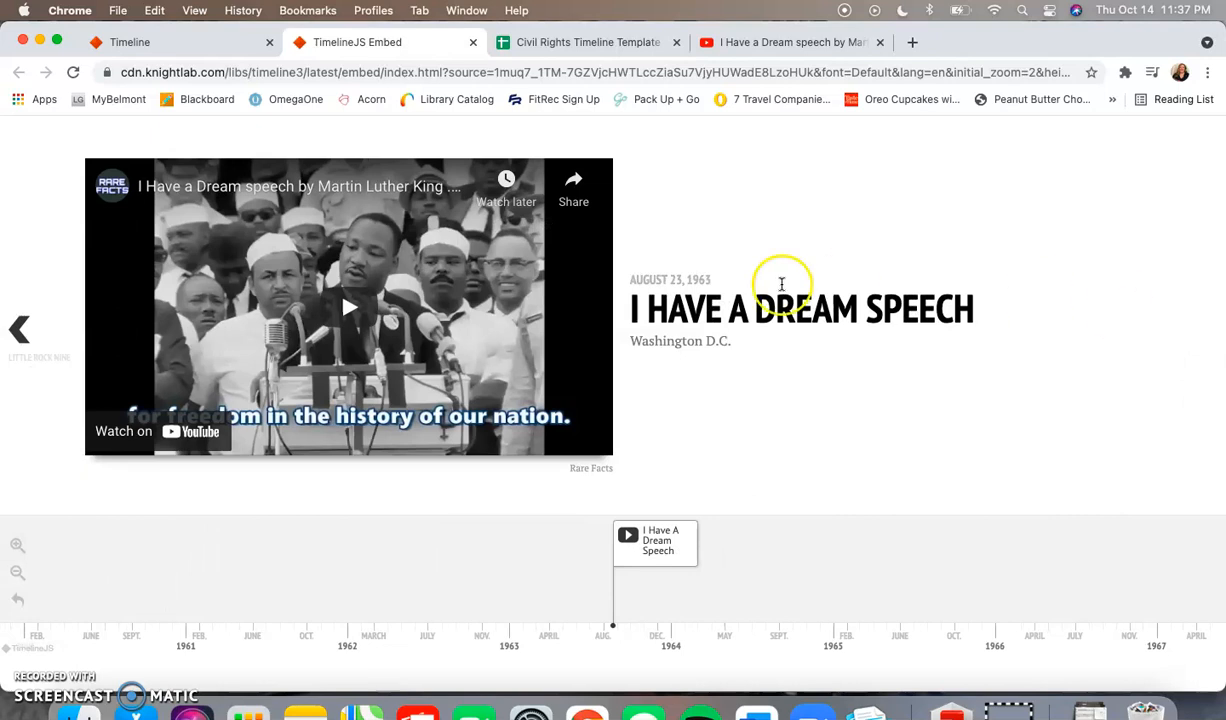
mouse_move(348, 306)
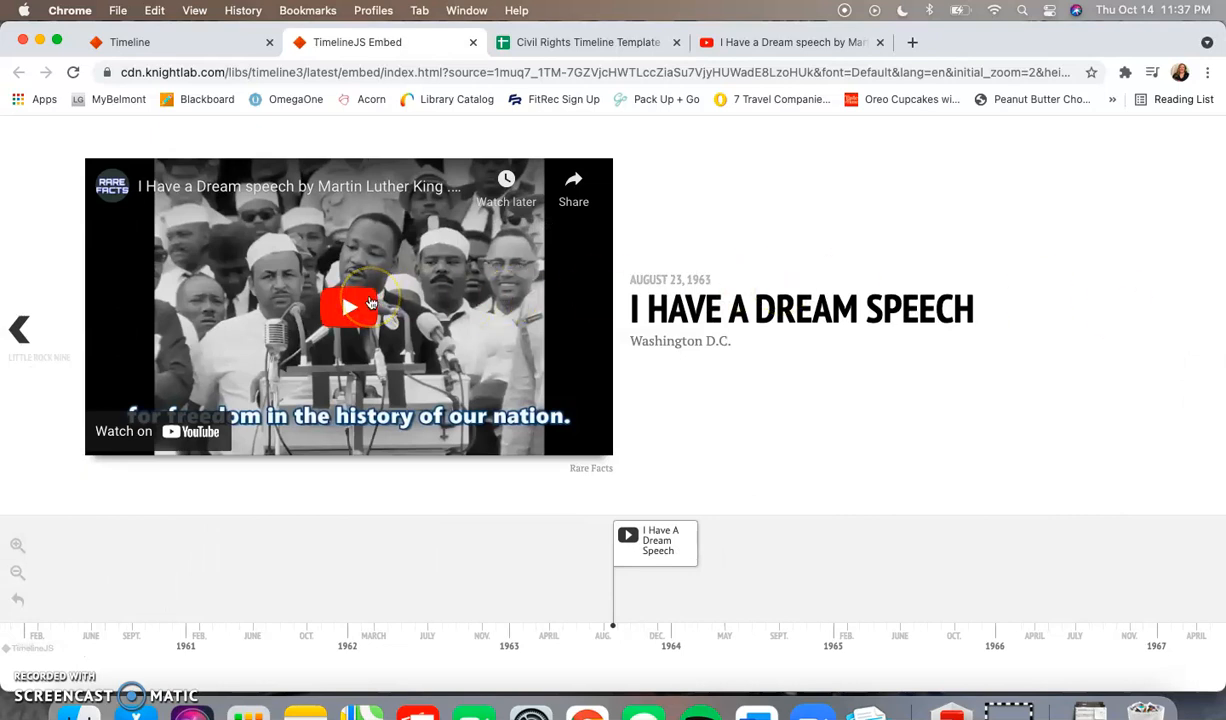
Play the I Have a Dream speech video on its slide, then pause it a few seconds in
click(348, 306)
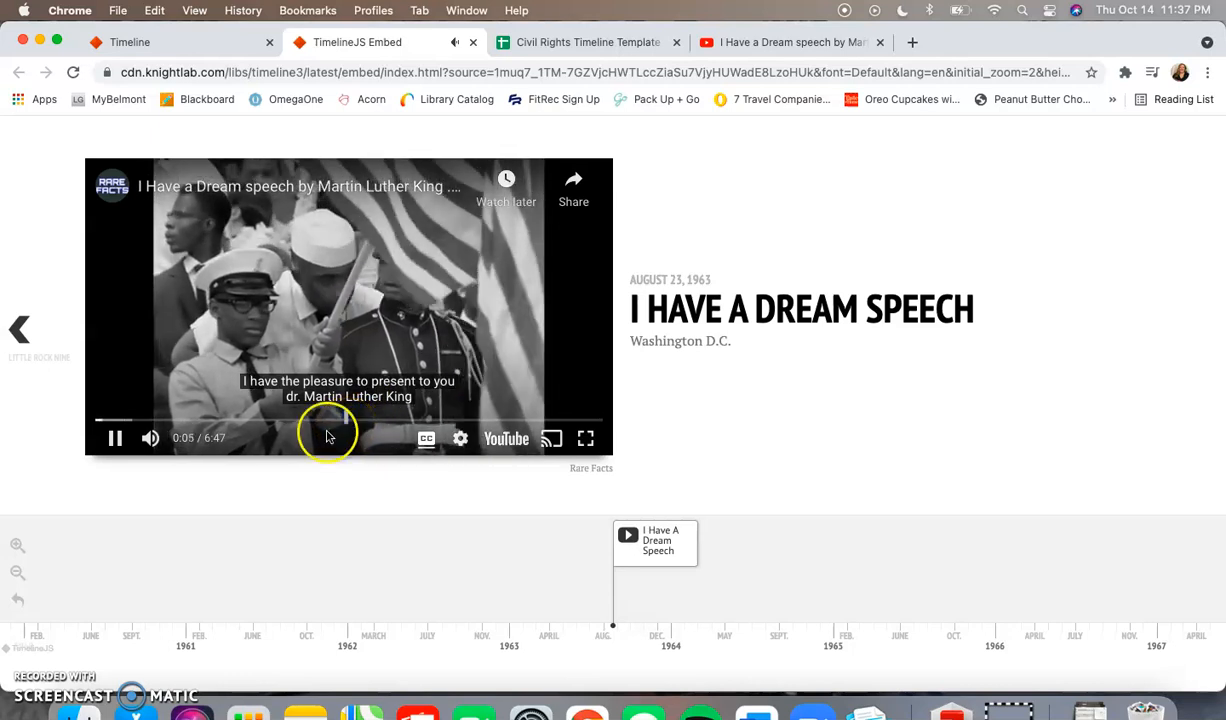
click(114, 438)
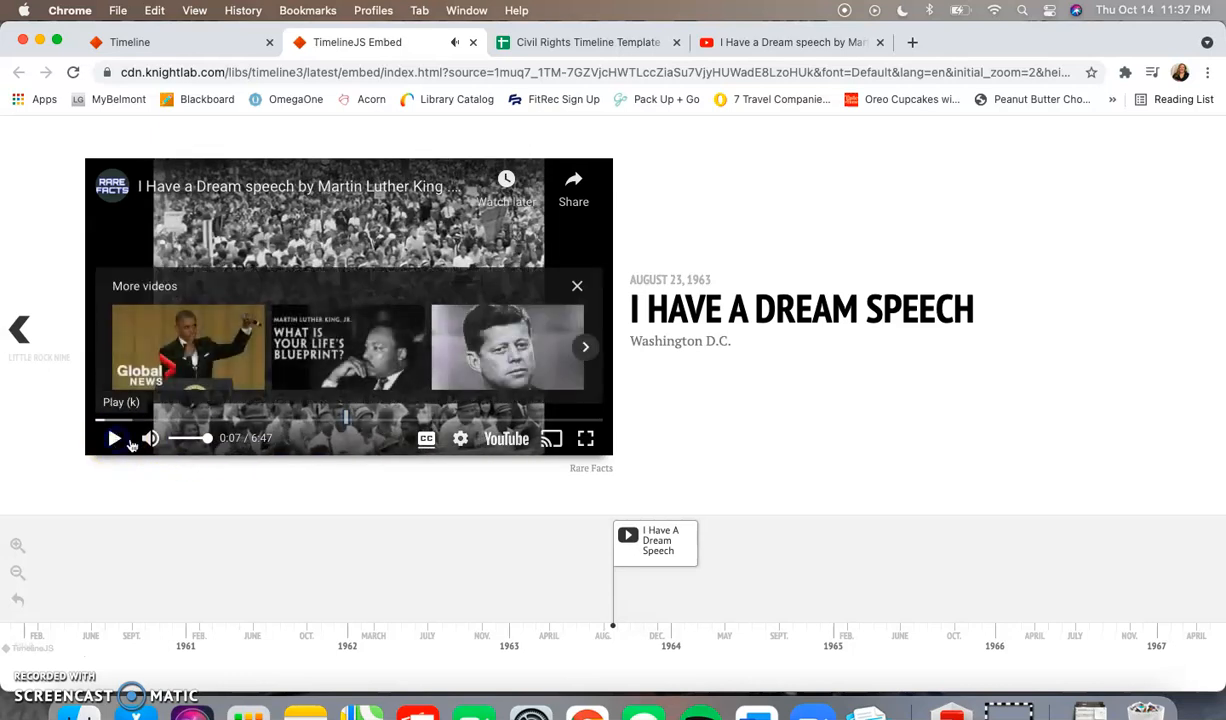
mouse_move(538, 390)
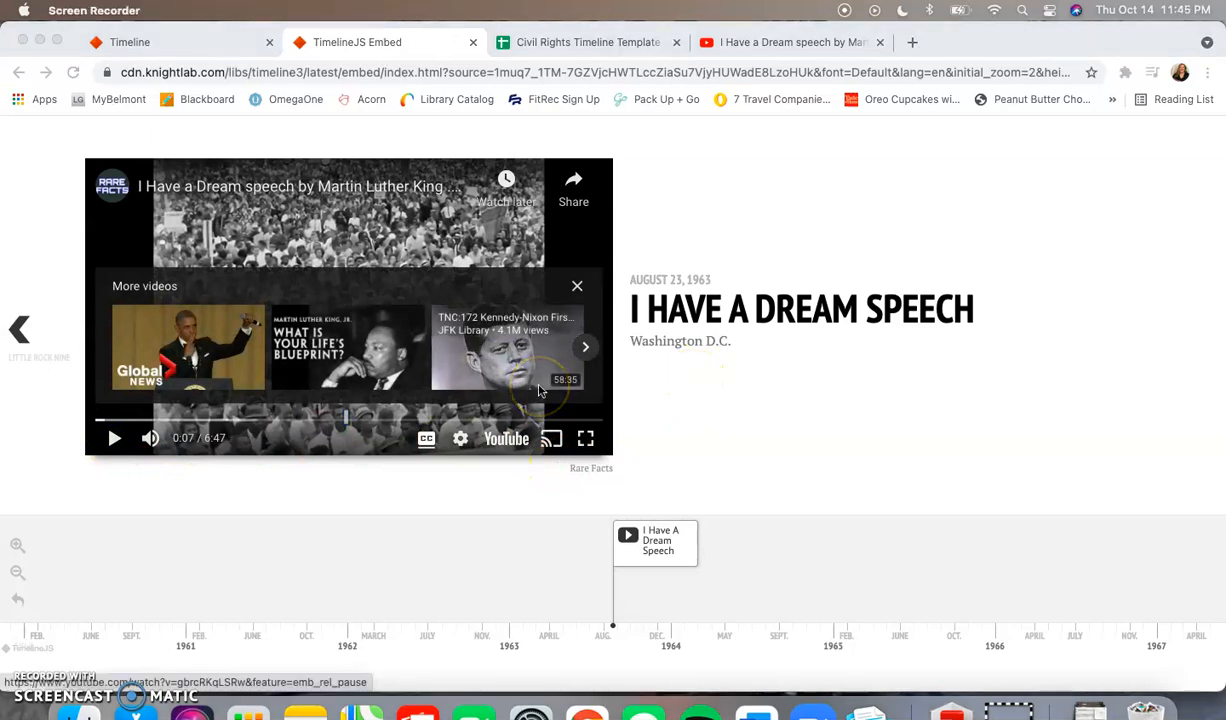
mouse_move(478, 424)
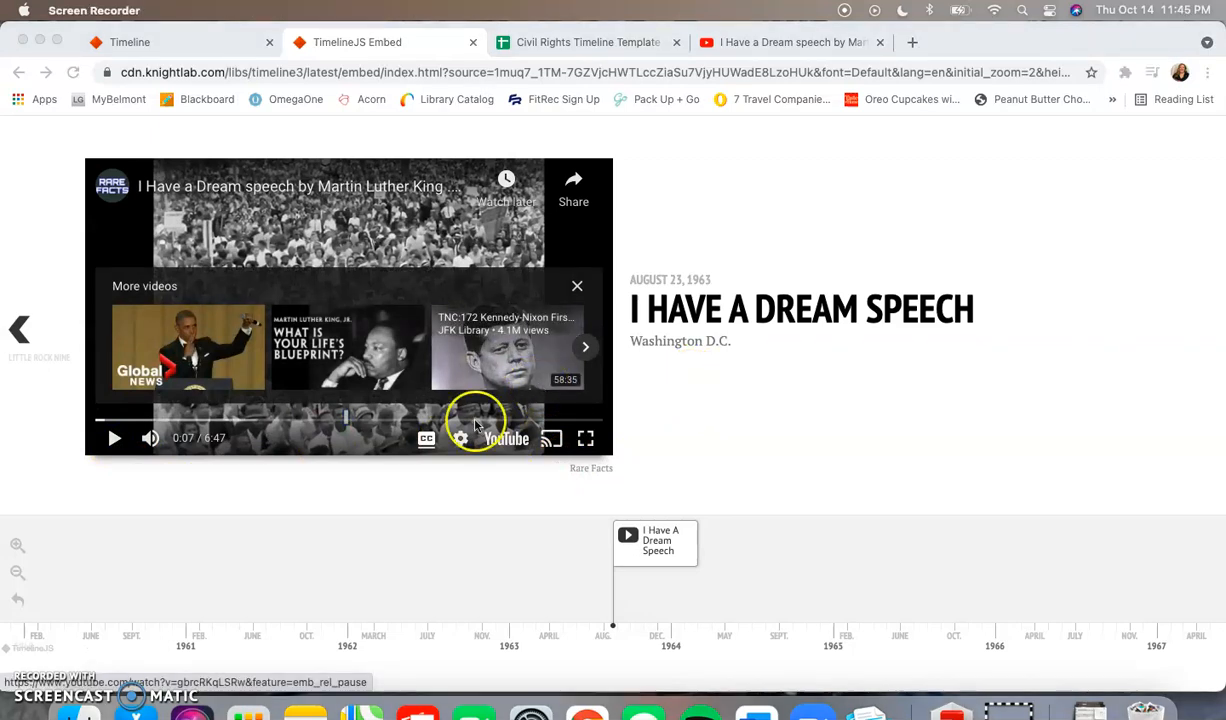